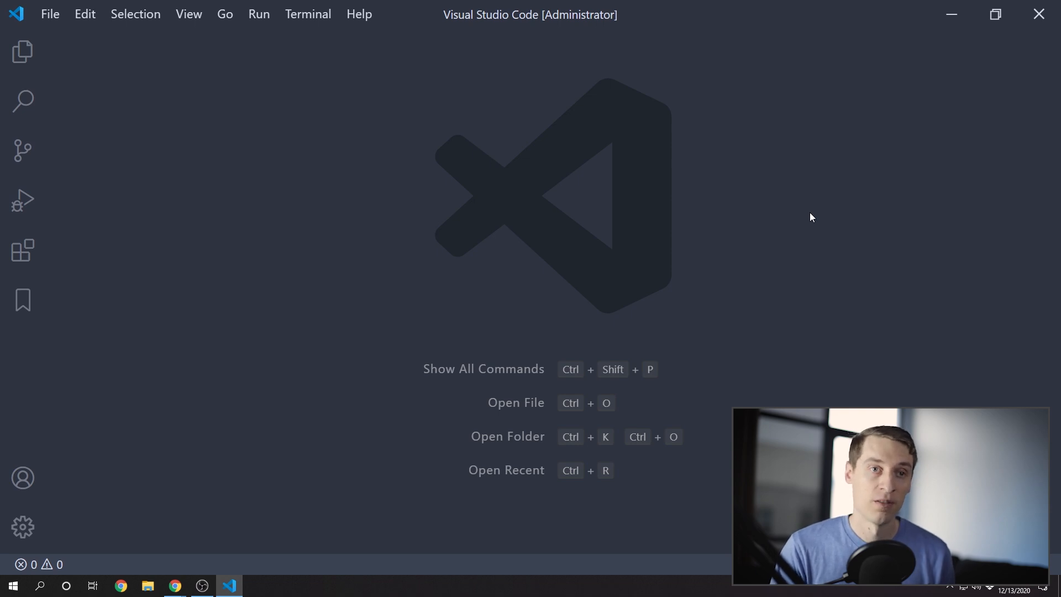
{"action": "mouse_move", "coordinate": [144, 275]}
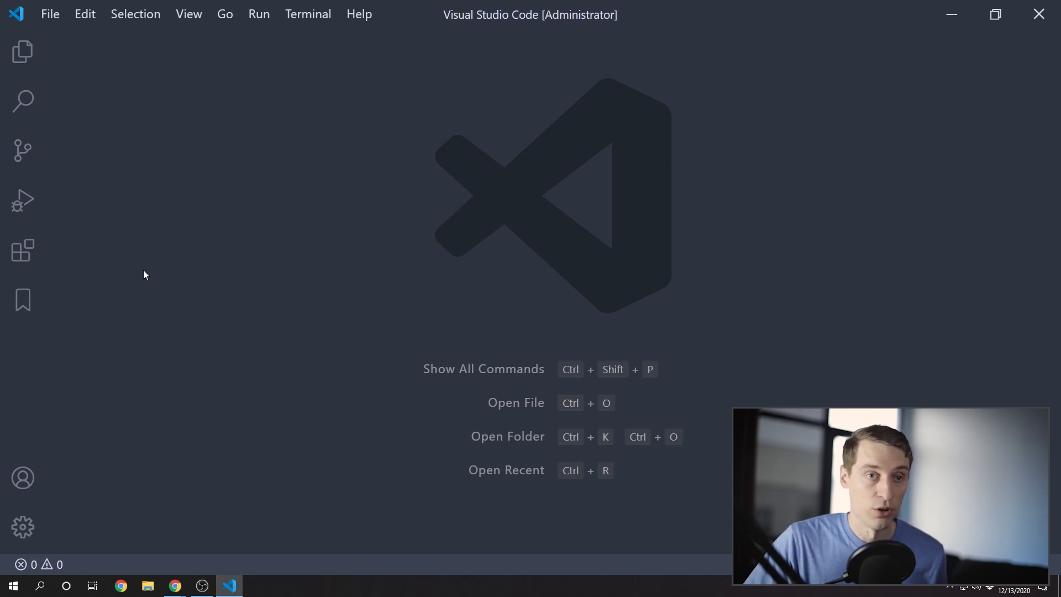
Step: Search the marketplace for 'java exten' and open the Java Extension Pack details
{"action": "left_click", "coordinate": [23, 251]}
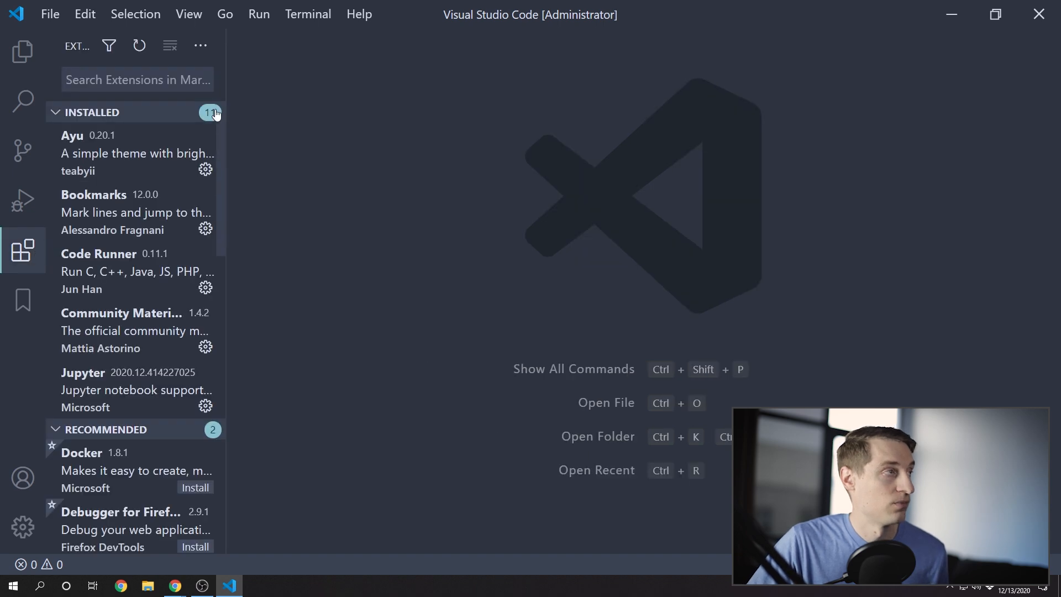
{"action": "mouse_move", "coordinate": [312, 126]}
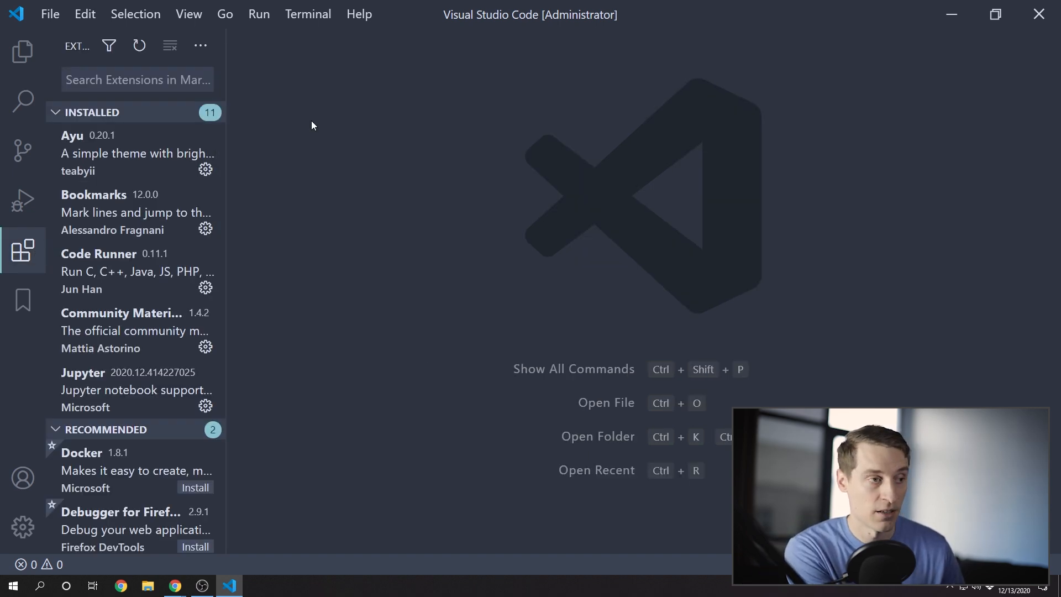
{"action": "type", "text": "java exten"}
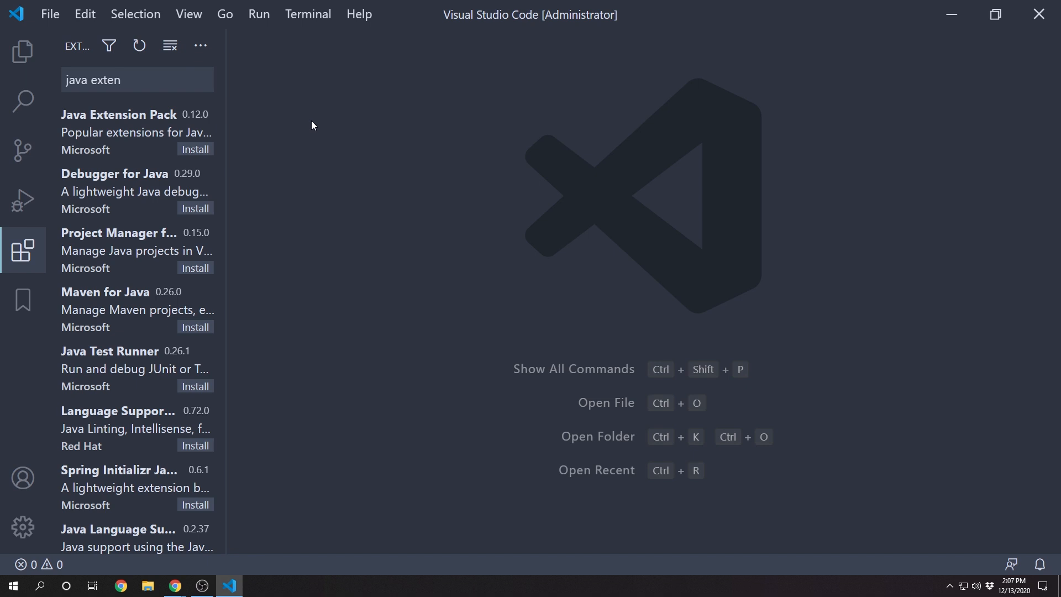
{"action": "left_click", "coordinate": [118, 125]}
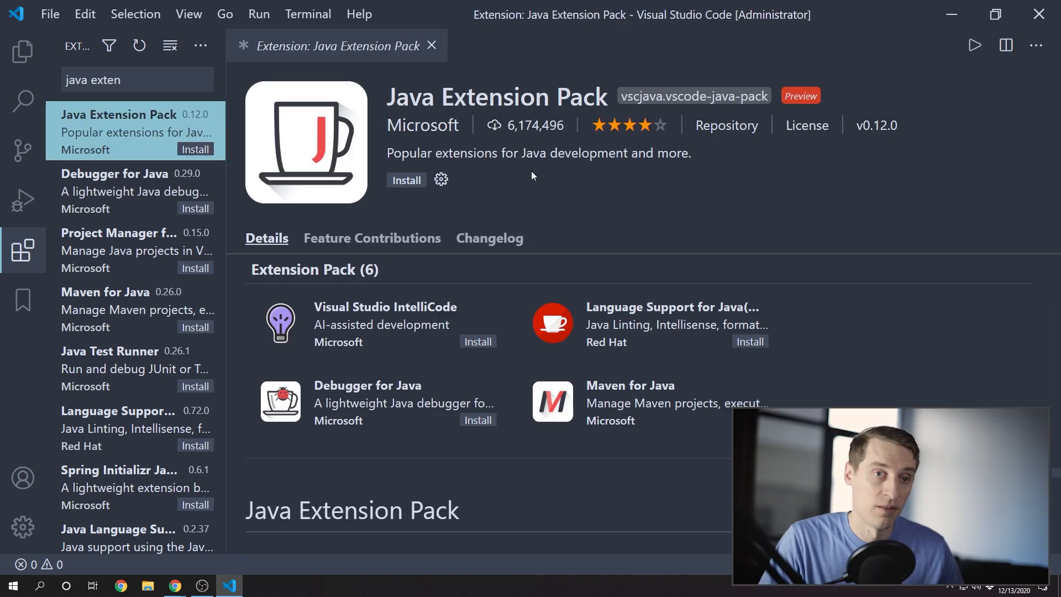
{"action": "left_click", "coordinate": [406, 180]}
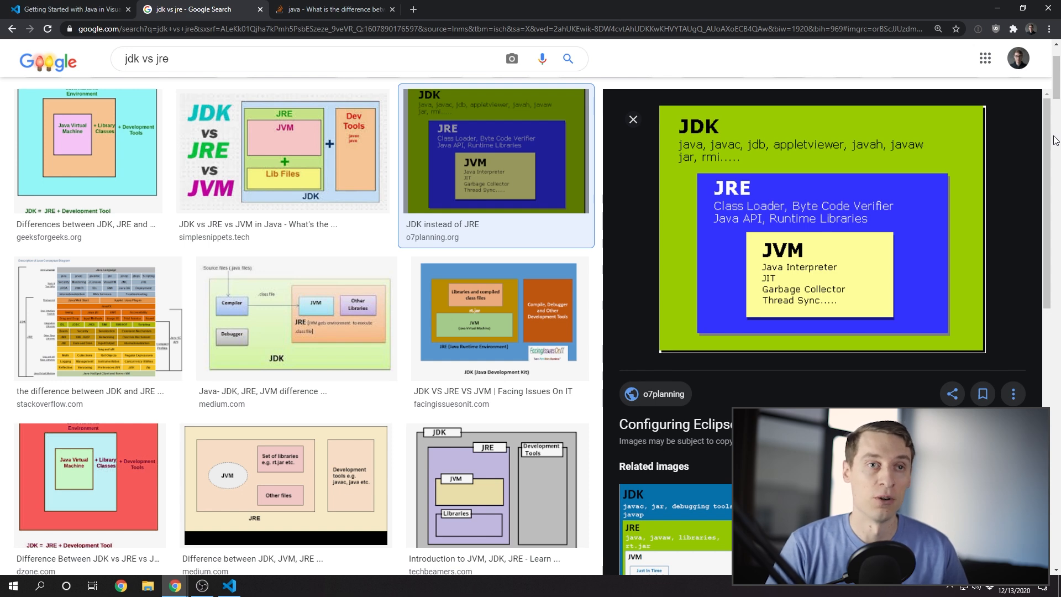
{"action": "left_click", "coordinate": [332, 8]}
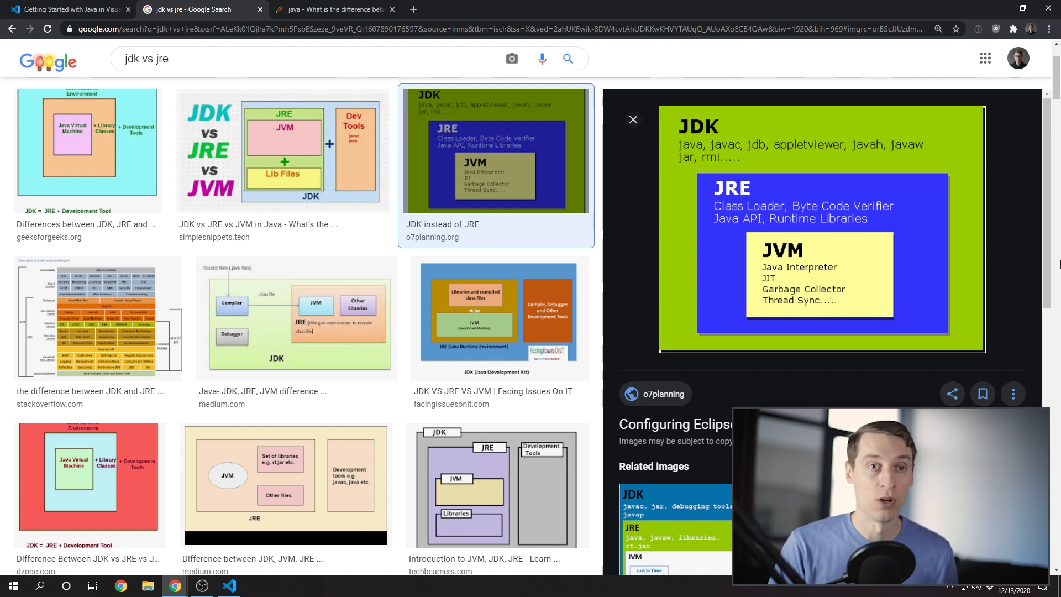
{"action": "left_click", "coordinate": [229, 586]}
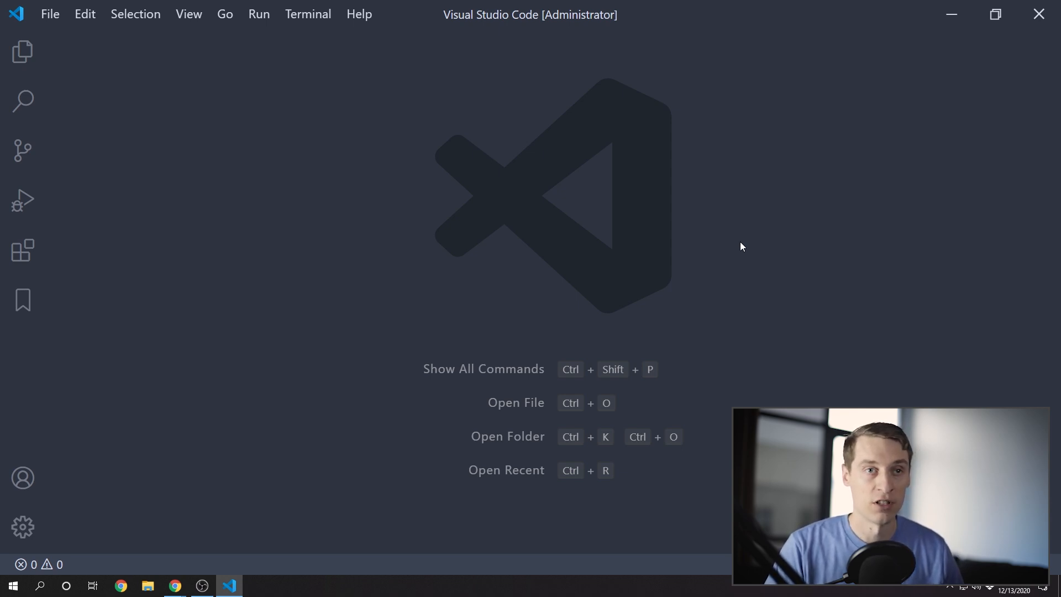
{"action": "mouse_move", "coordinate": [245, 133]}
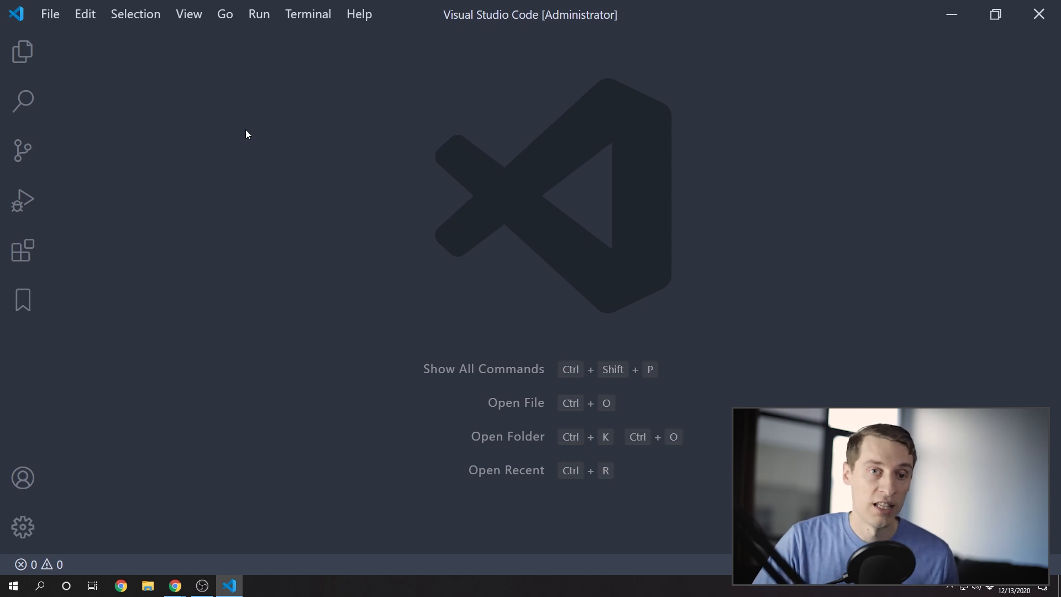
Step: From the View menu's Command Palette, search 'confi' for Java: Configure Java Runtime
{"action": "left_click", "coordinate": [189, 13]}
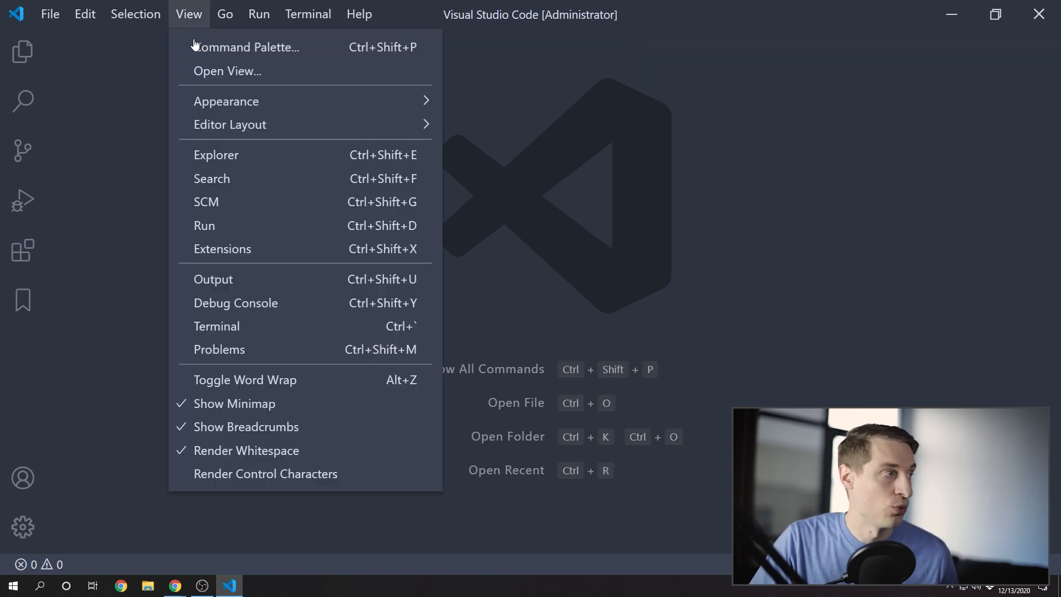
{"action": "mouse_move", "coordinate": [247, 47]}
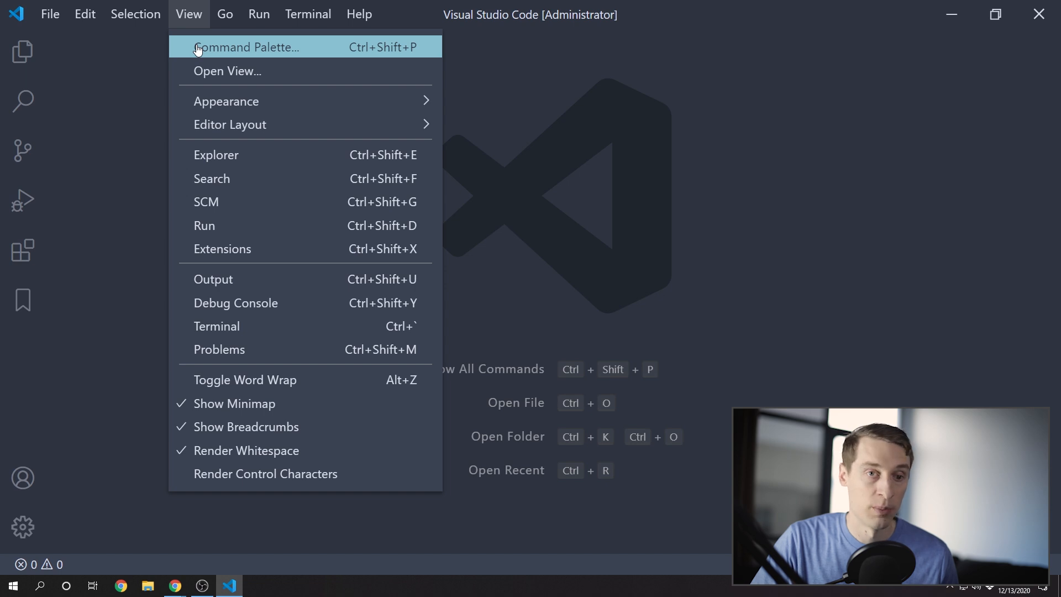
{"action": "left_click", "coordinate": [249, 46]}
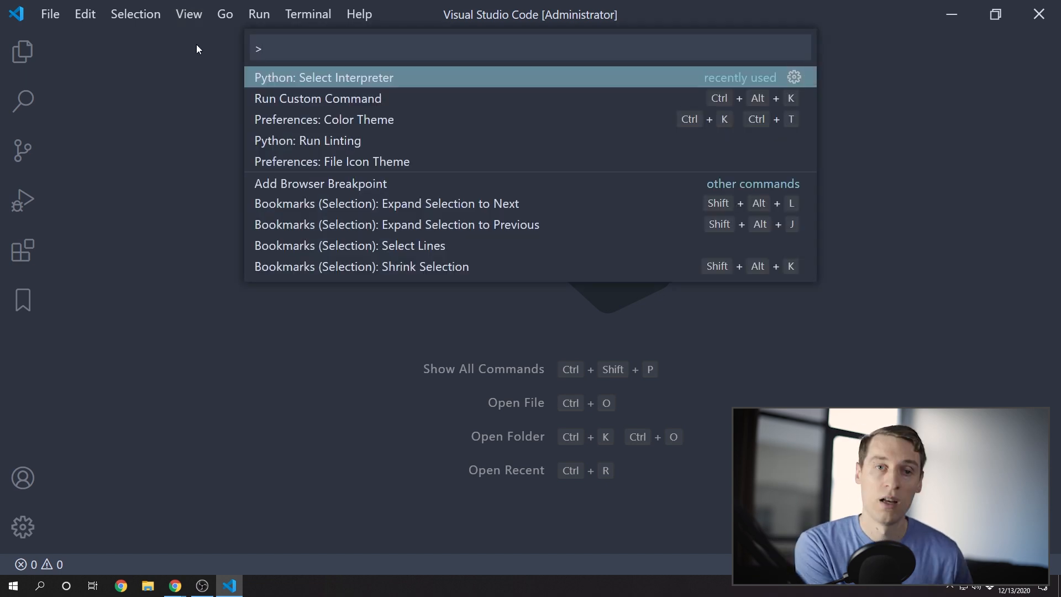
{"action": "type", "text": "confi"}
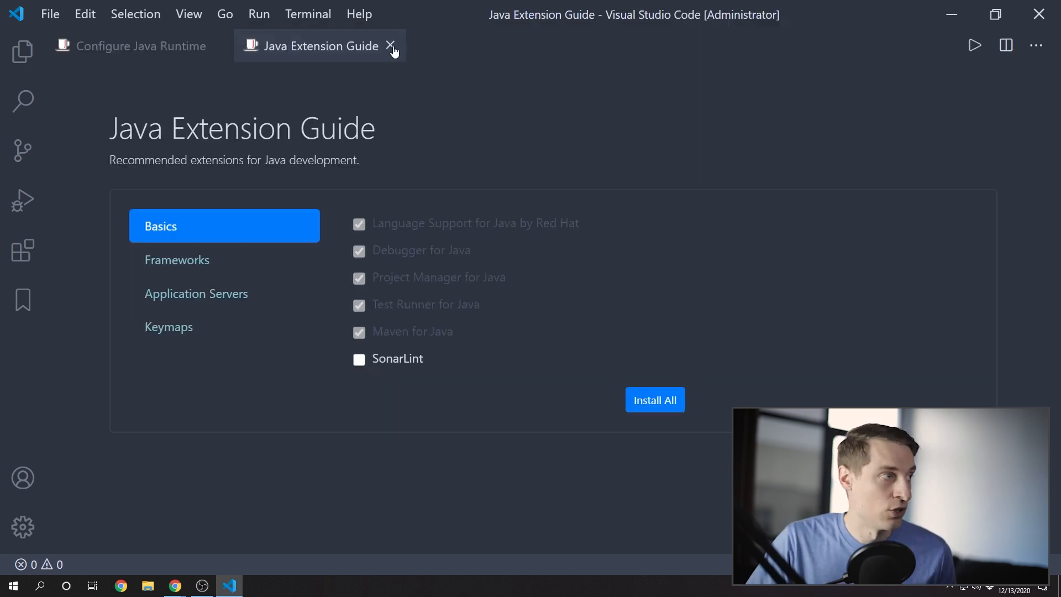
Step: Close the Java Extension Guide and scroll to the Install A JDK section
{"action": "left_click", "coordinate": [390, 46]}
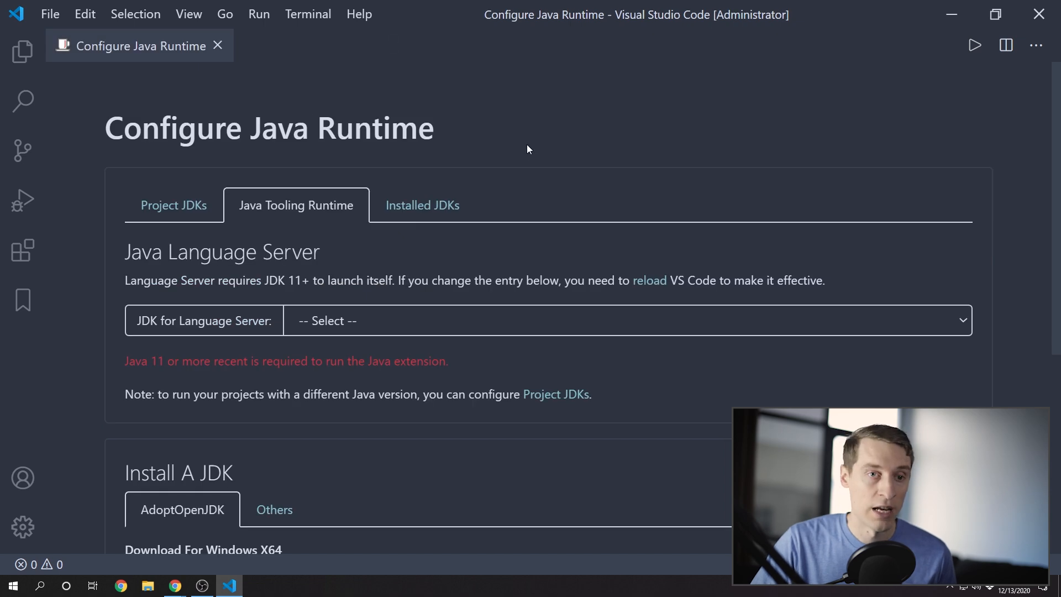
{"action": "scroll", "scroll_direction": "down", "scroll_amount": 3}
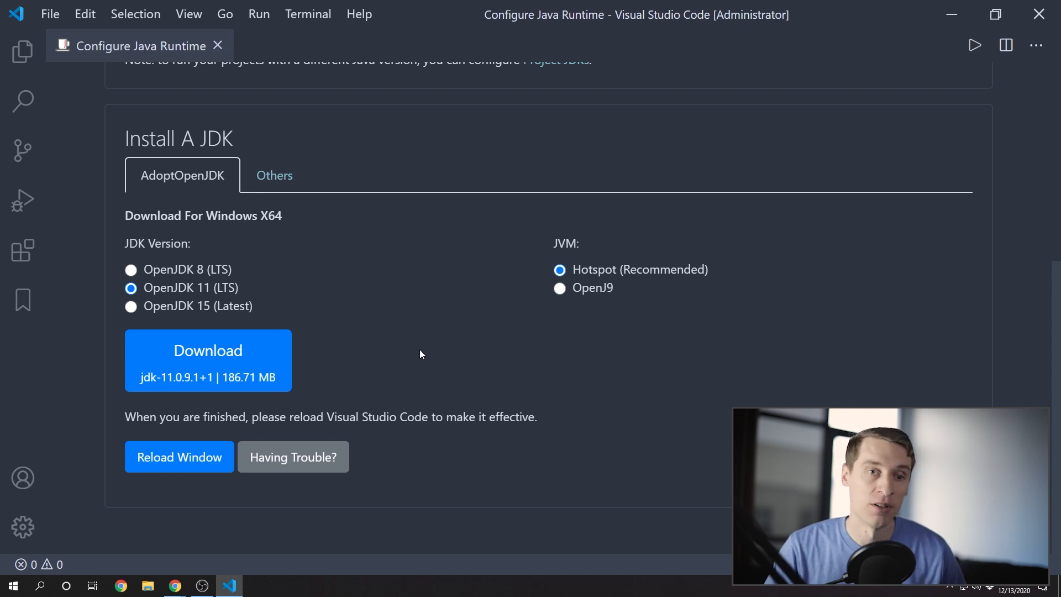
Step: Download OpenJDK 11 Hotspot and run its installer, accepting the license through to Finish
{"action": "left_click", "coordinate": [208, 349]}
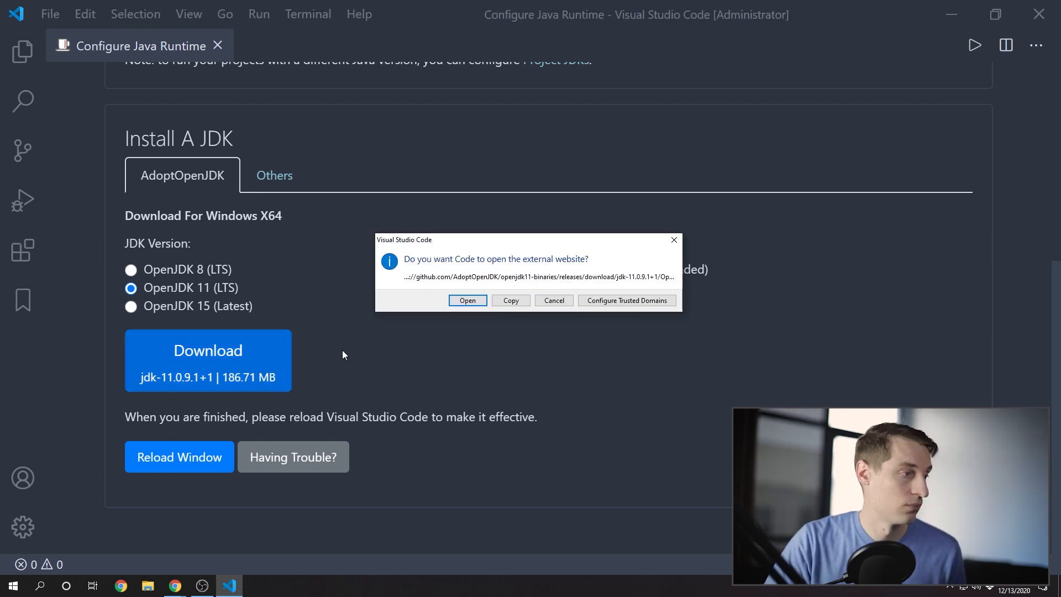
{"action": "left_click", "coordinate": [552, 299]}
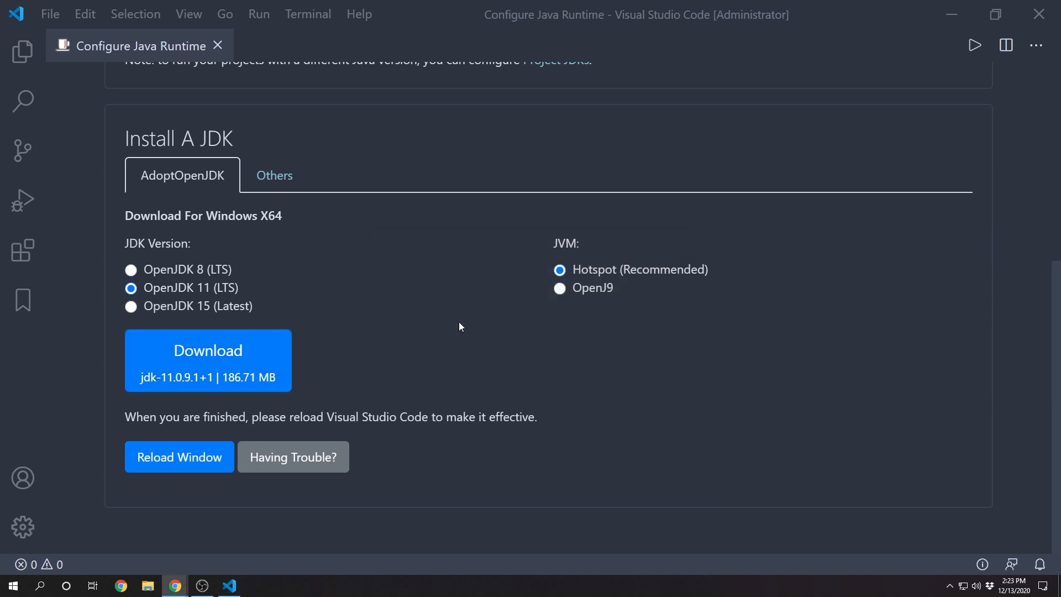
{"action": "left_click", "coordinate": [207, 351]}
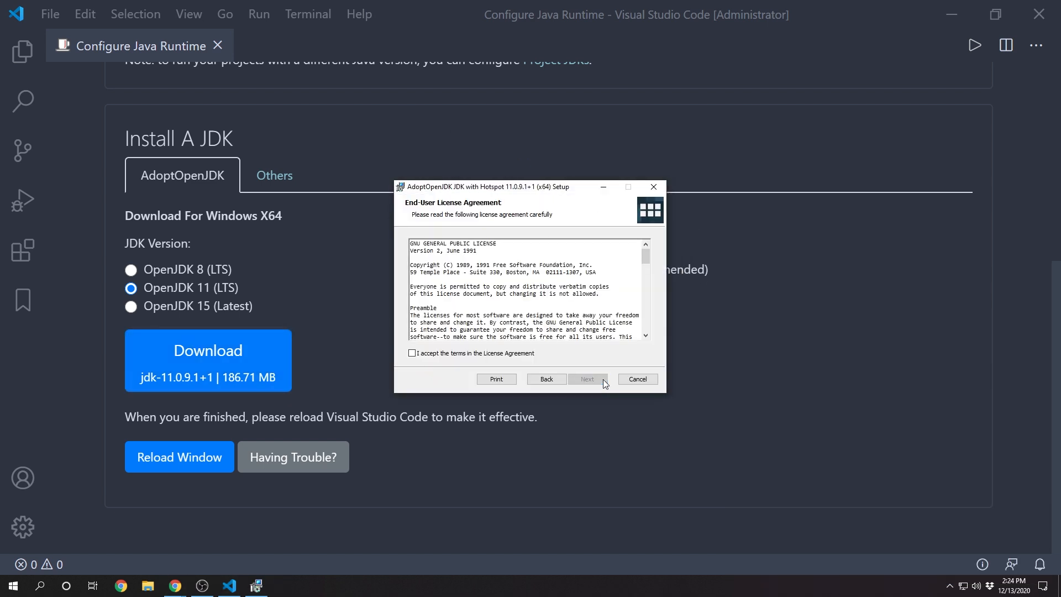
{"action": "left_click", "coordinate": [588, 379]}
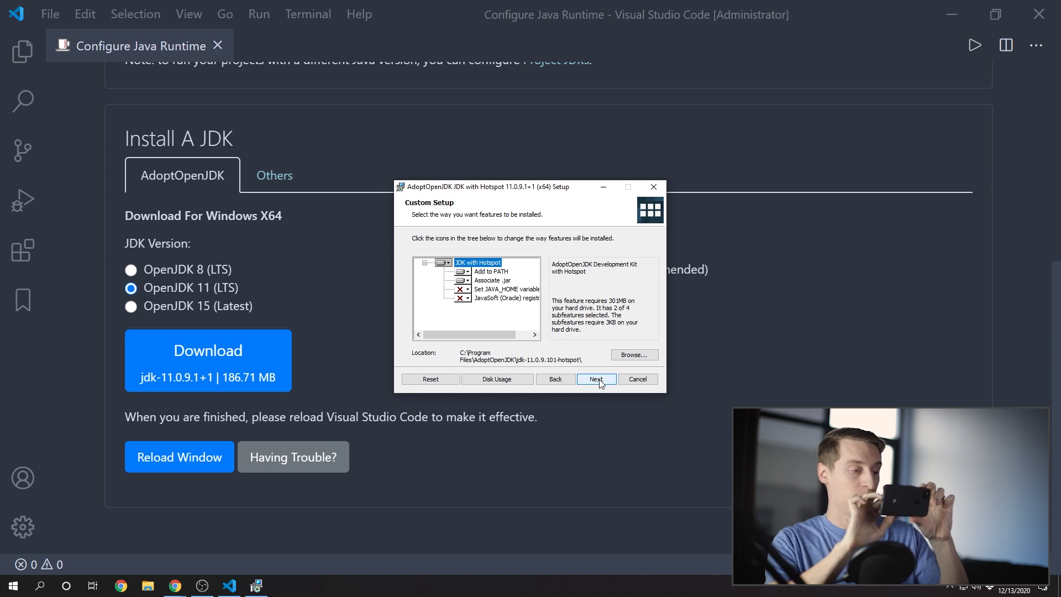
{"action": "left_click", "coordinate": [594, 379]}
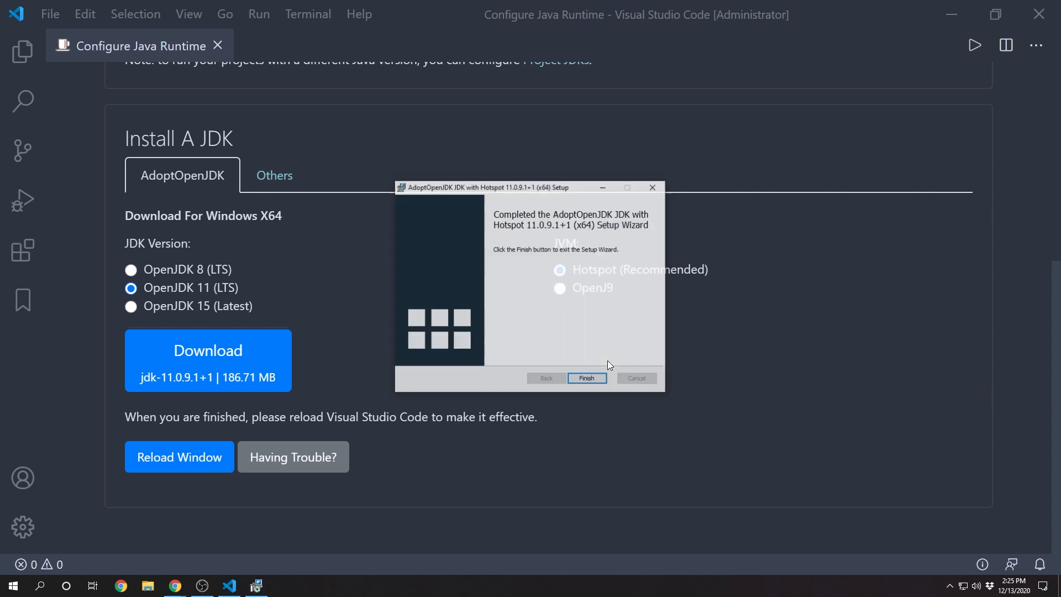
{"action": "left_click", "coordinate": [585, 377]}
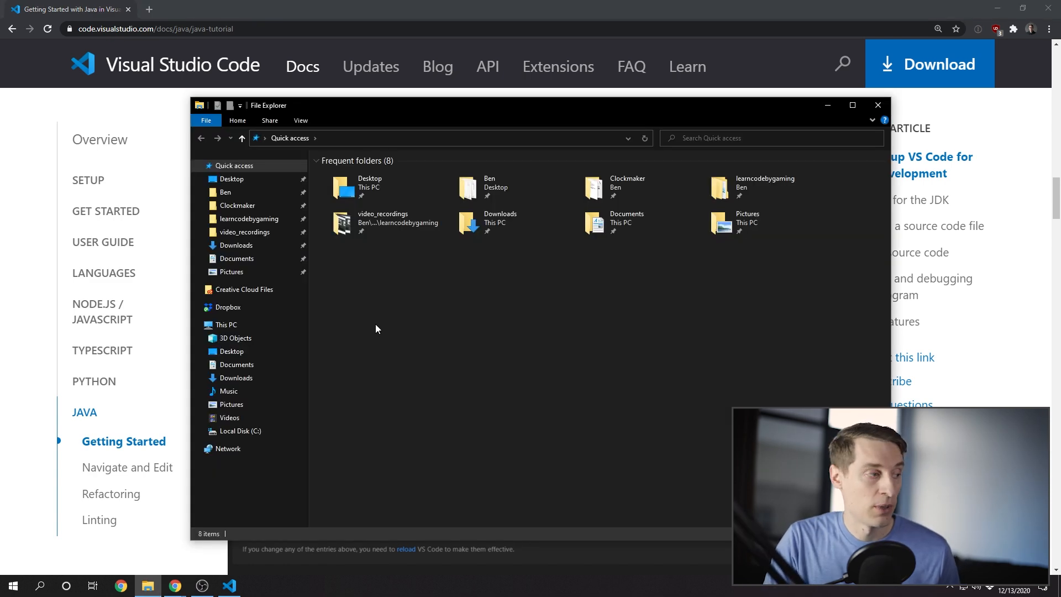
Step: Open Environment Variables via This PC Properties and Advanced system settings
{"action": "left_click", "coordinate": [226, 325]}
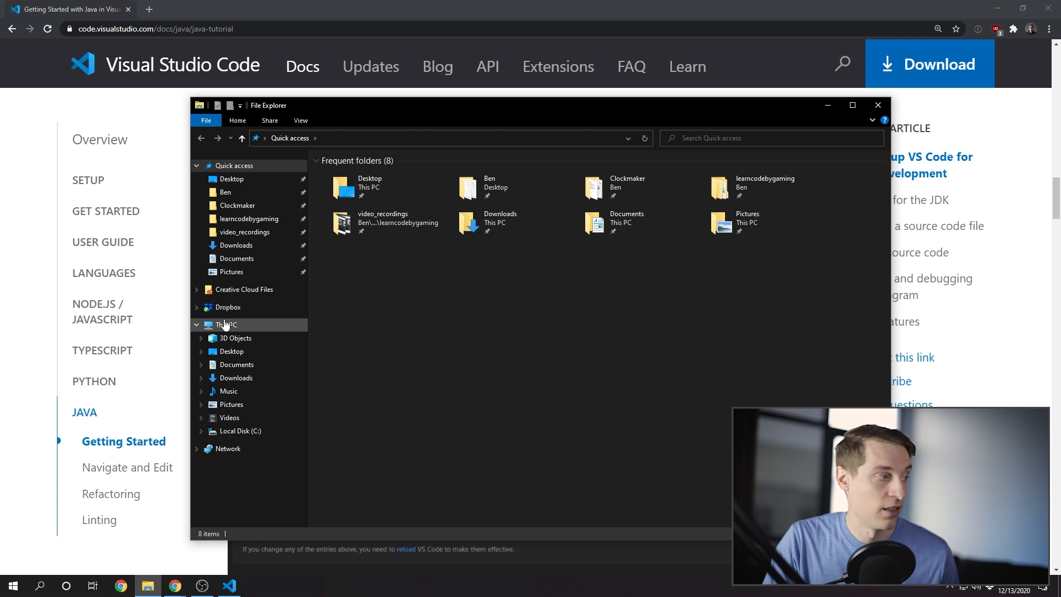
{"action": "right_click", "coordinate": [225, 324]}
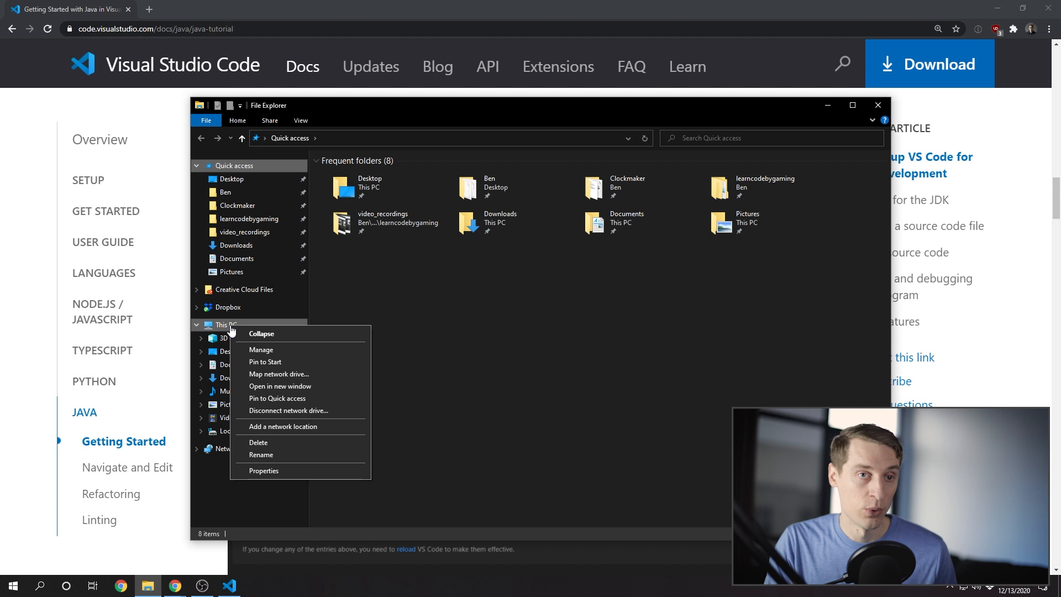
{"action": "mouse_move", "coordinate": [287, 459]}
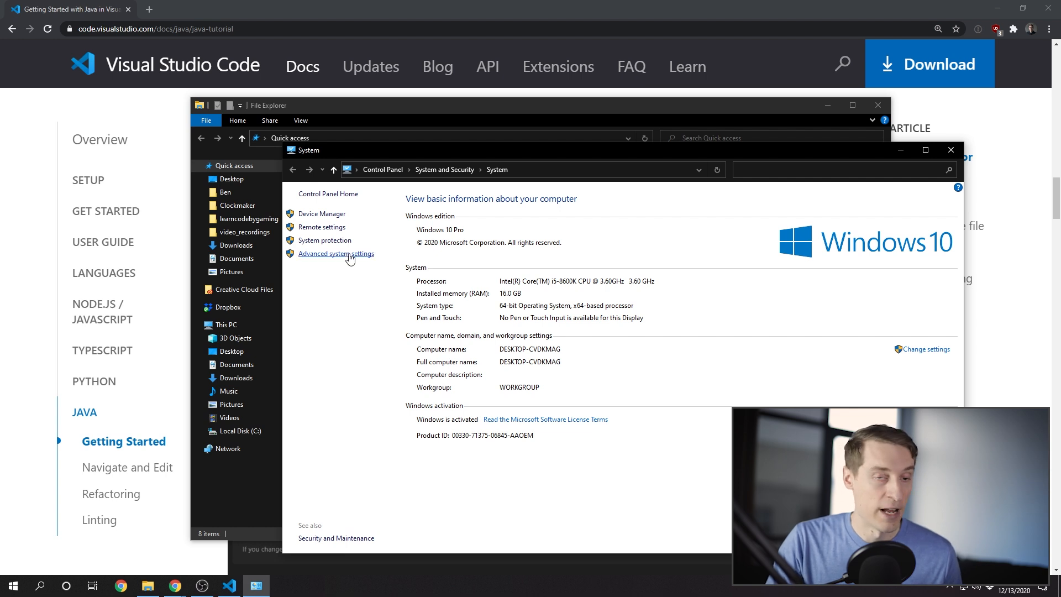
{"action": "left_click", "coordinate": [336, 253]}
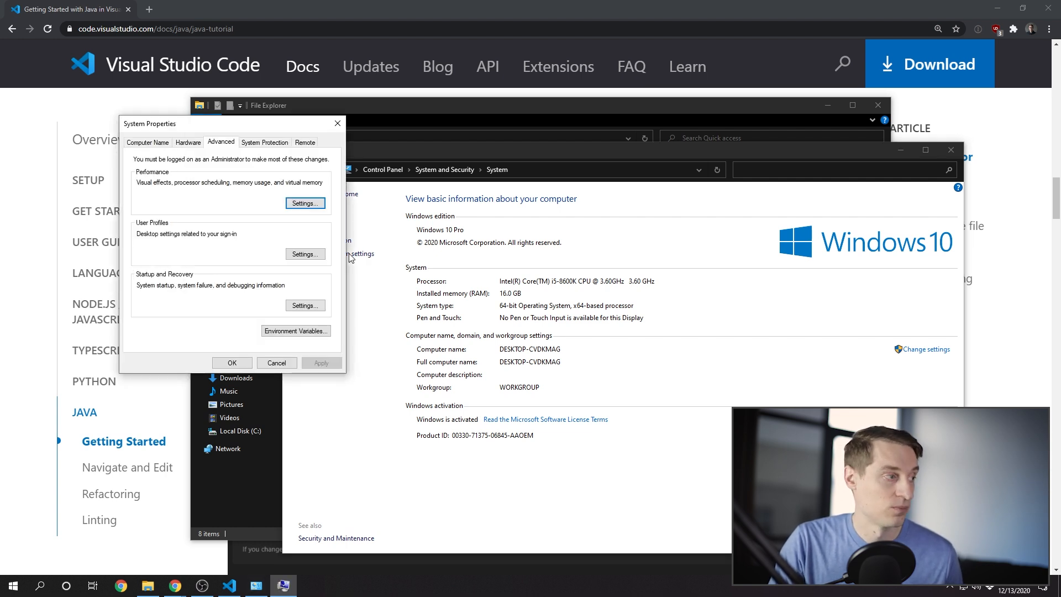
{"action": "mouse_move", "coordinate": [362, 340]}
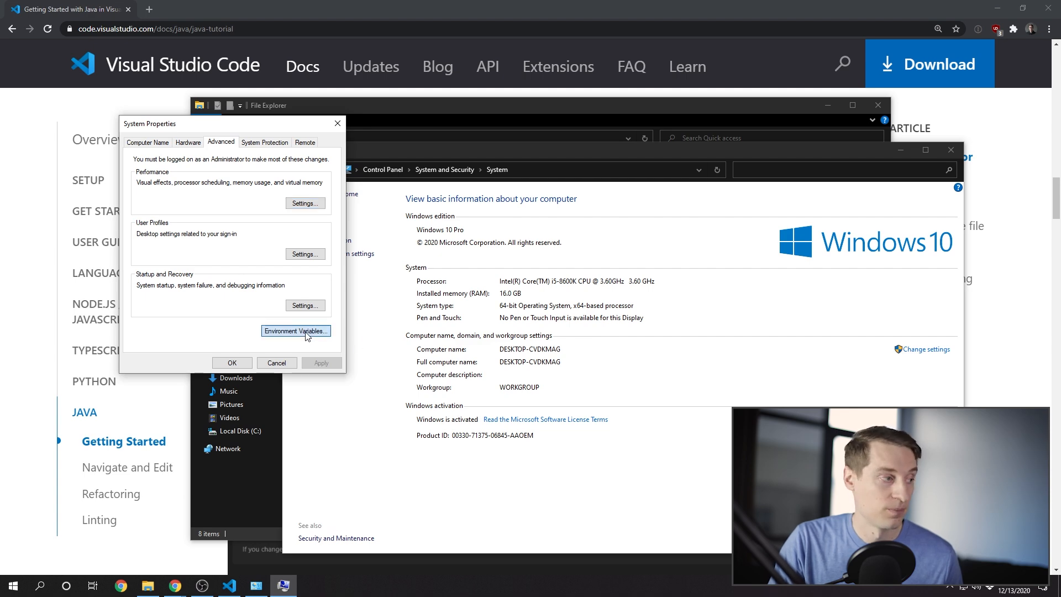
{"action": "left_click", "coordinate": [295, 331]}
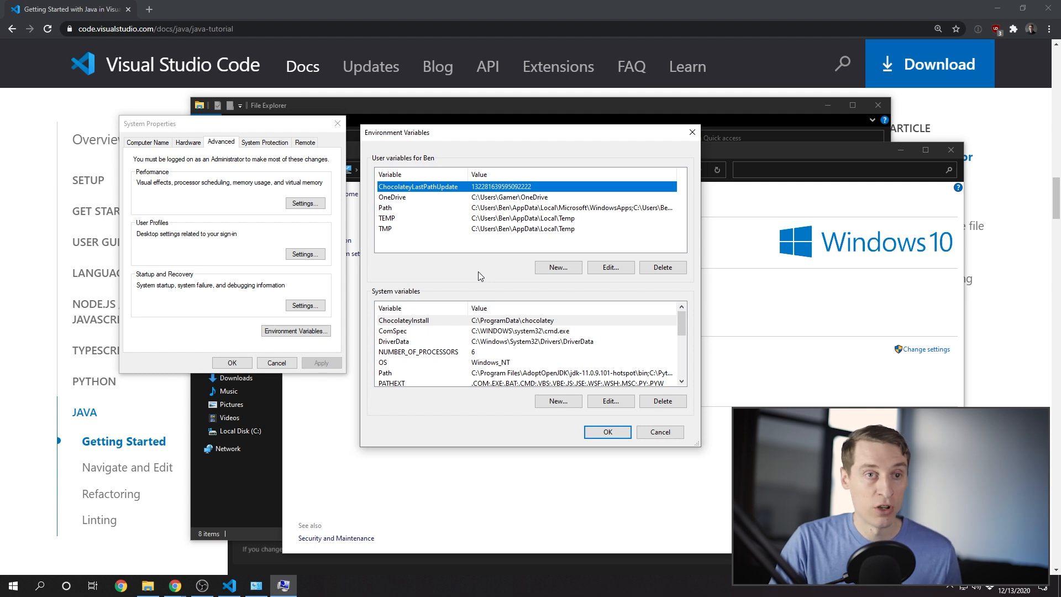
{"action": "mouse_move", "coordinate": [485, 276]}
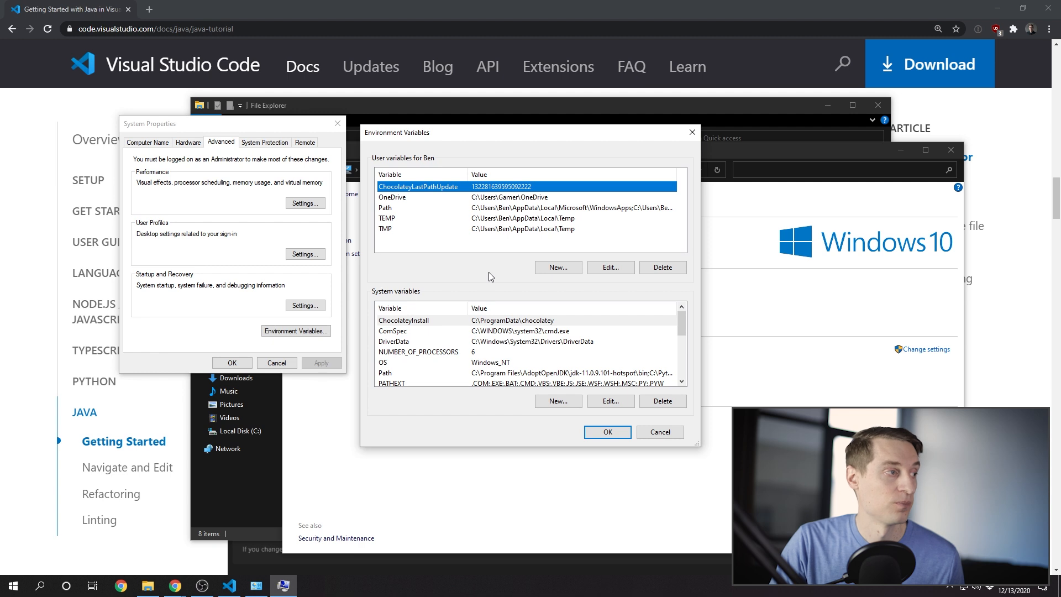
Step: Add system variable JAVA_HOME, browsing to the jdk-11.0.9.101-hotspot folder as its value
{"action": "left_click", "coordinate": [558, 400]}
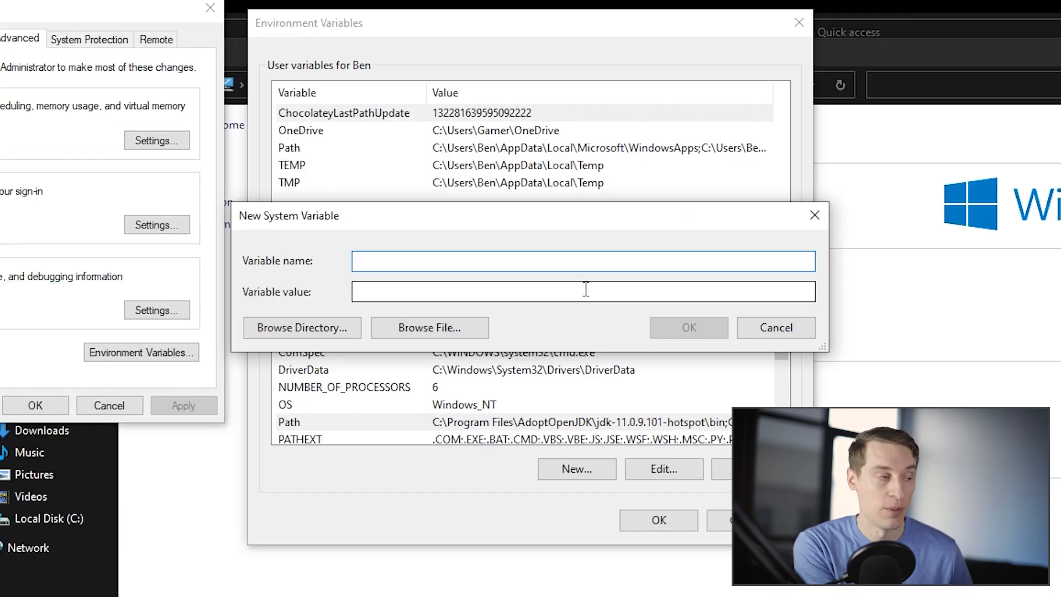
{"action": "type", "text": "JAVA_"}
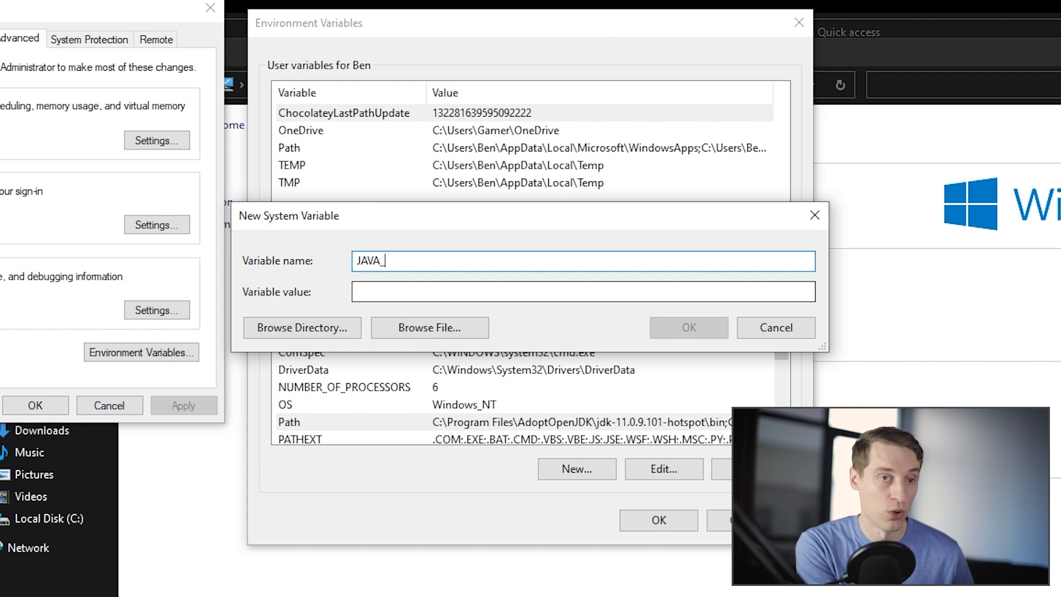
{"action": "type", "text": "HOME"}
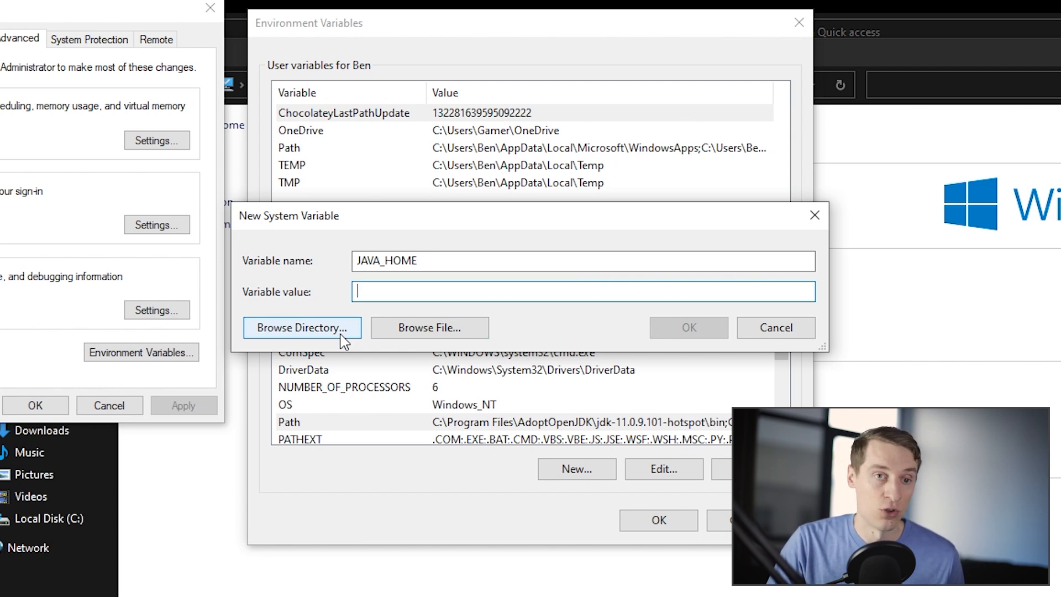
{"action": "left_click", "coordinate": [302, 328]}
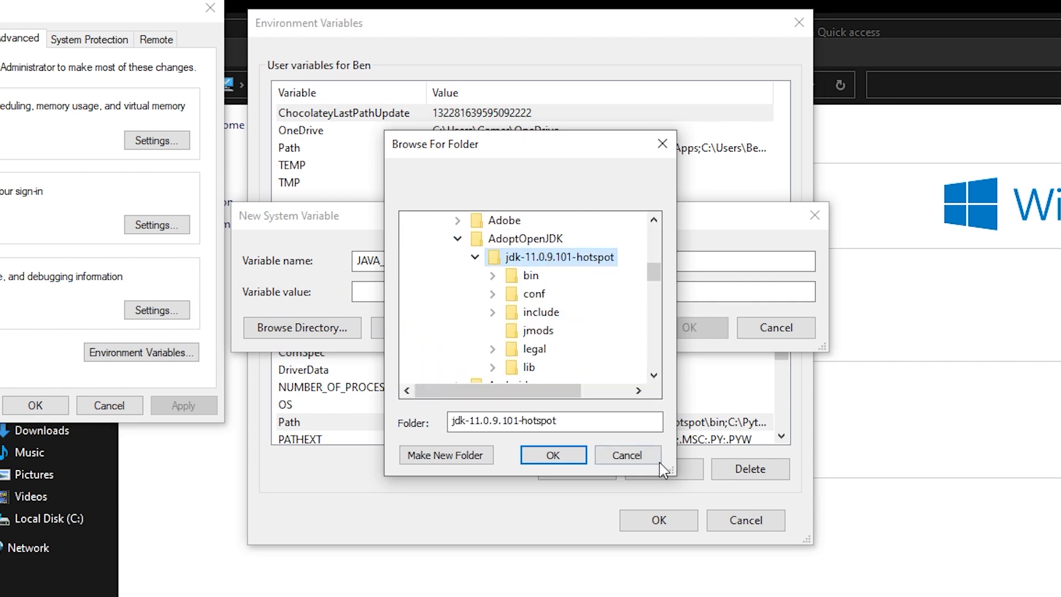
{"action": "left_click", "coordinate": [553, 455]}
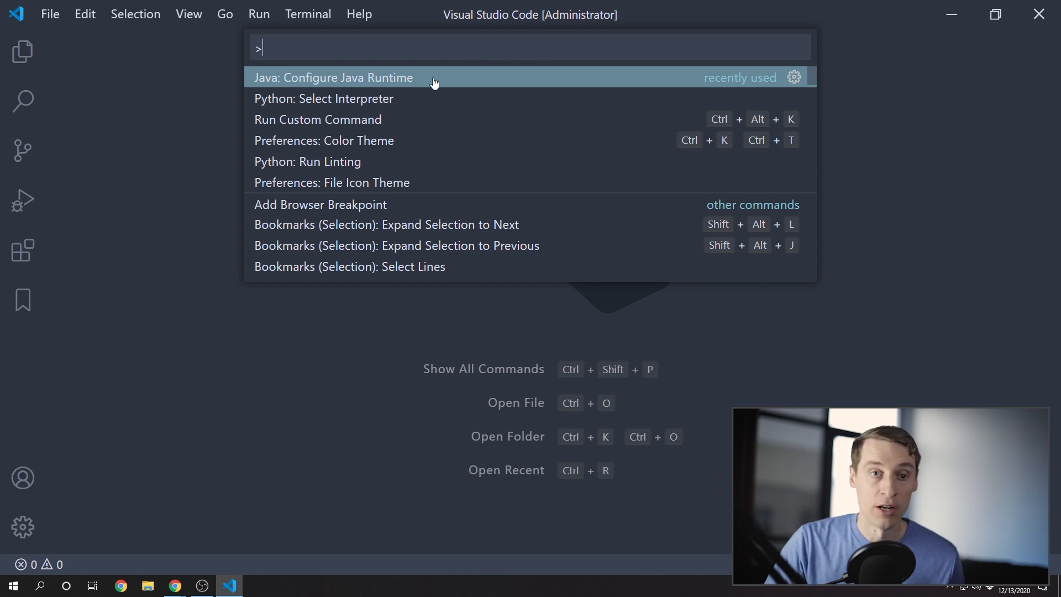
Step: Run Java: Configure Java Runtime and show the Installed JDKs tab
{"action": "left_click", "coordinate": [333, 78]}
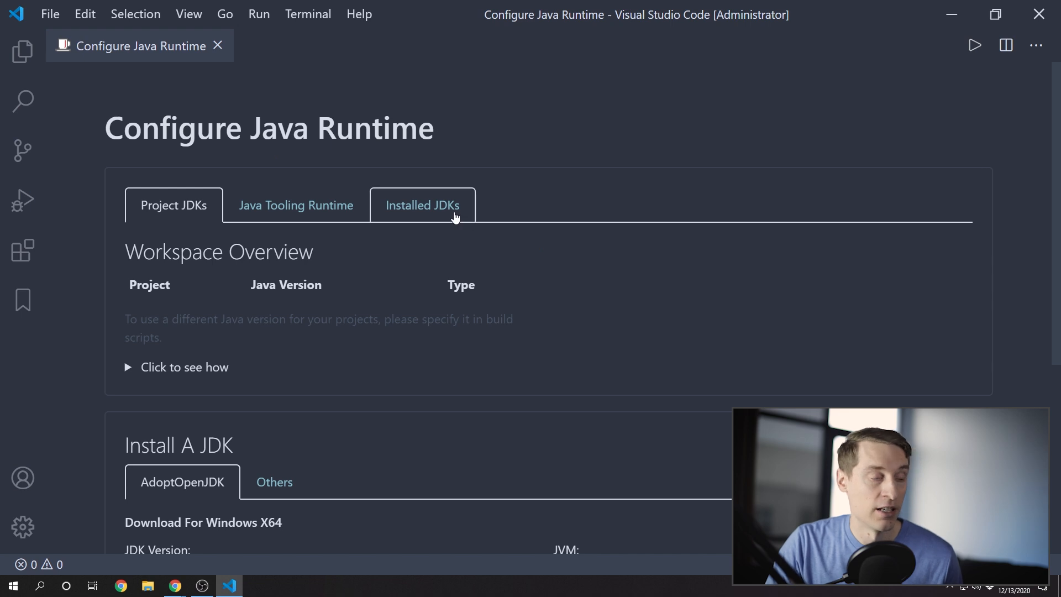
{"action": "left_click", "coordinate": [422, 205]}
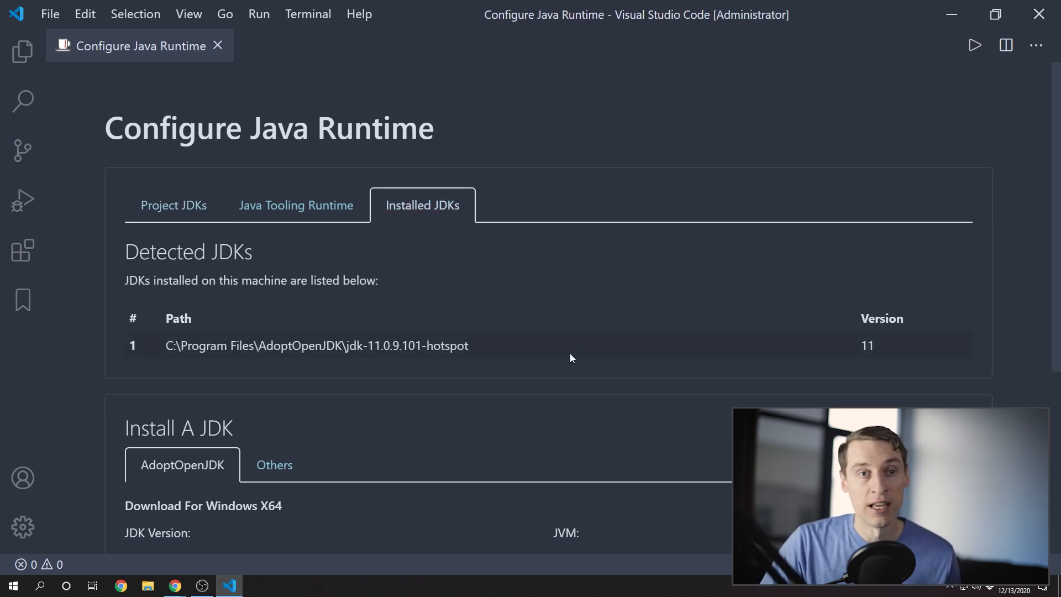
{"action": "mouse_move", "coordinate": [644, 286]}
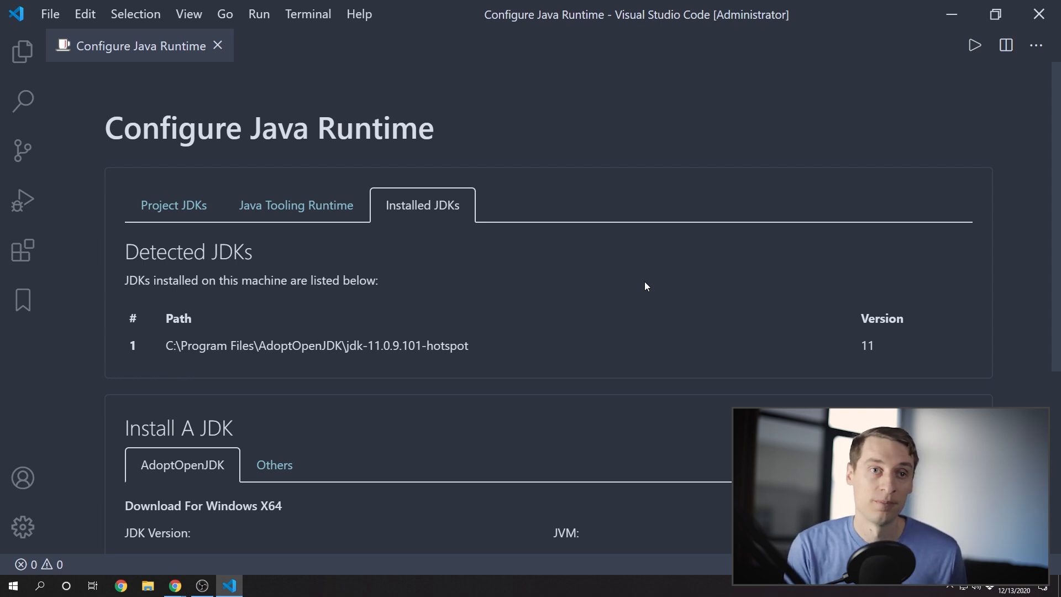
{"action": "mouse_move", "coordinate": [614, 376]}
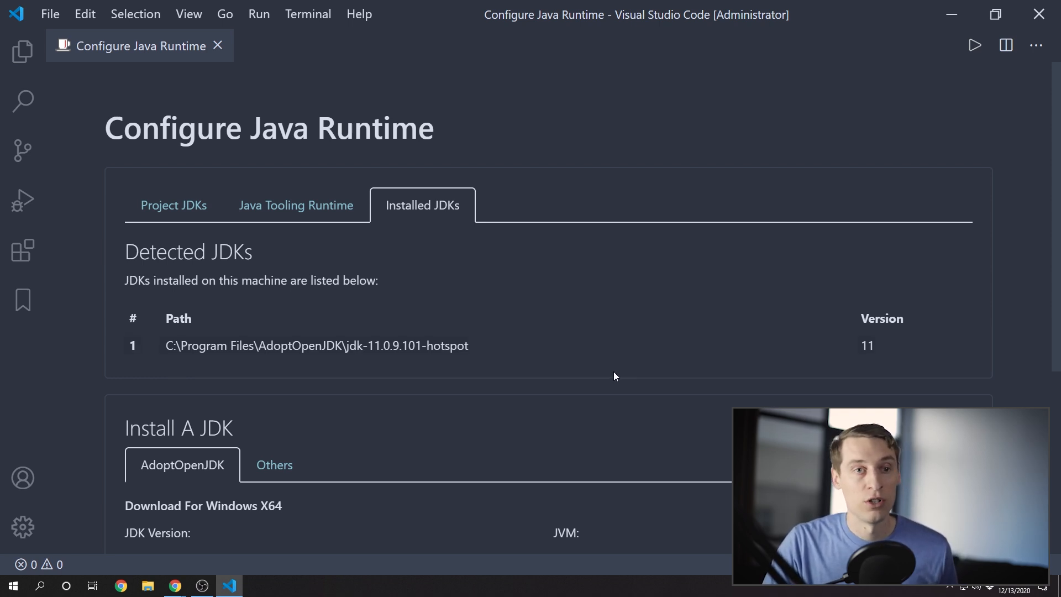
Step: Open the user settings as the raw settings.json file
{"action": "left_click", "coordinate": [22, 527]}
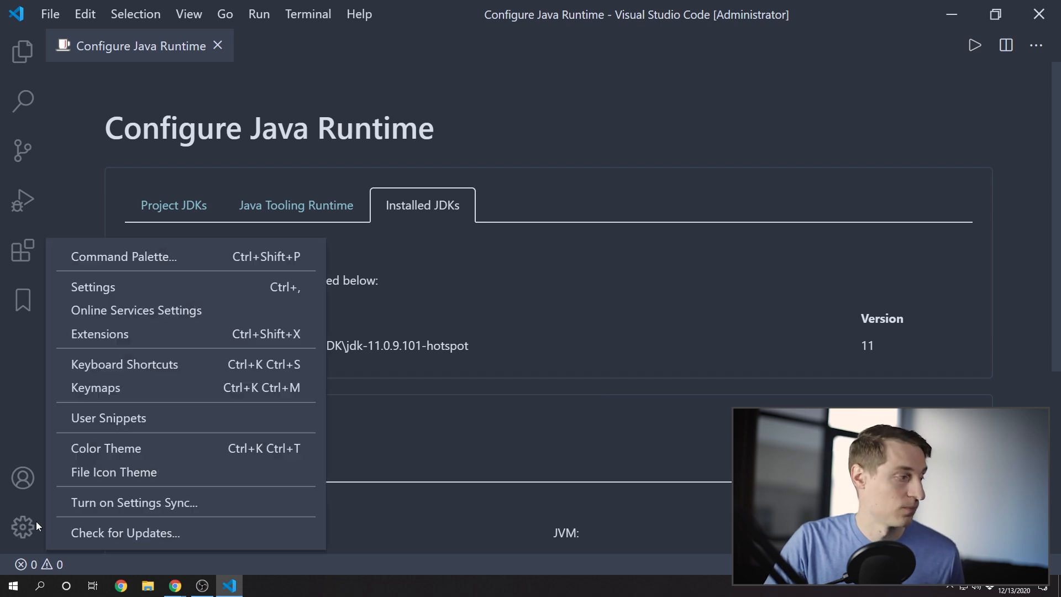
{"action": "left_click", "coordinate": [93, 287]}
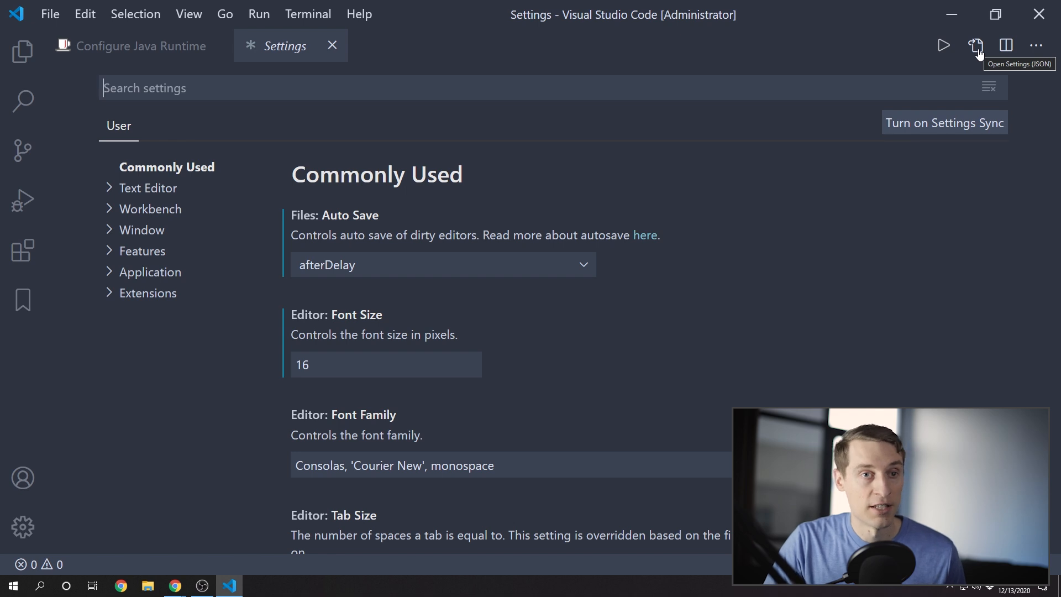
{"action": "left_click", "coordinate": [975, 46]}
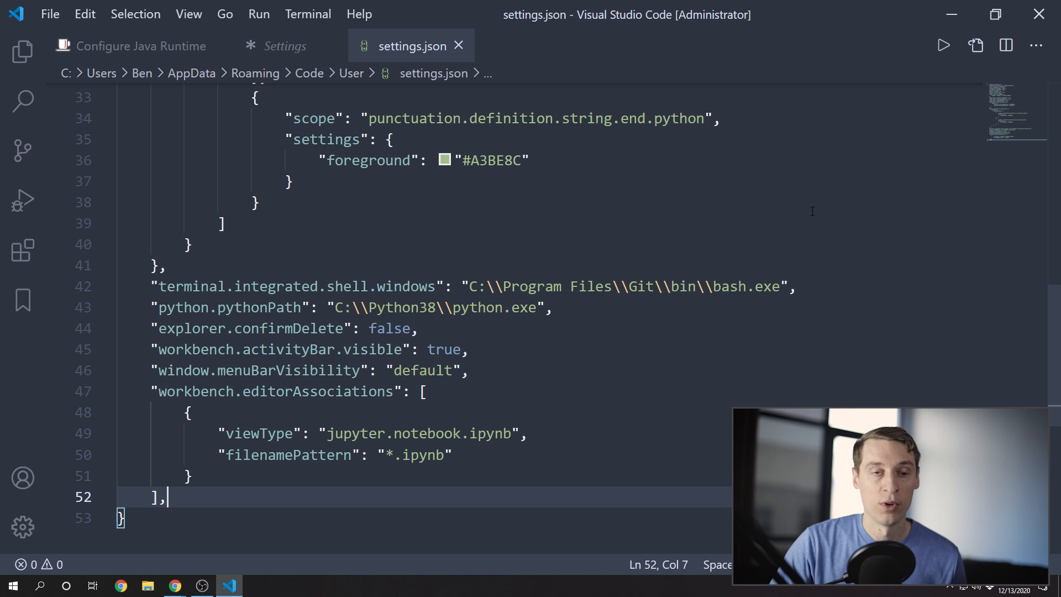
Step: Add a "java.home" entry to settings.json, save it, and close the editors
{"action": "type", "text": "\"java.home\": \"\","}
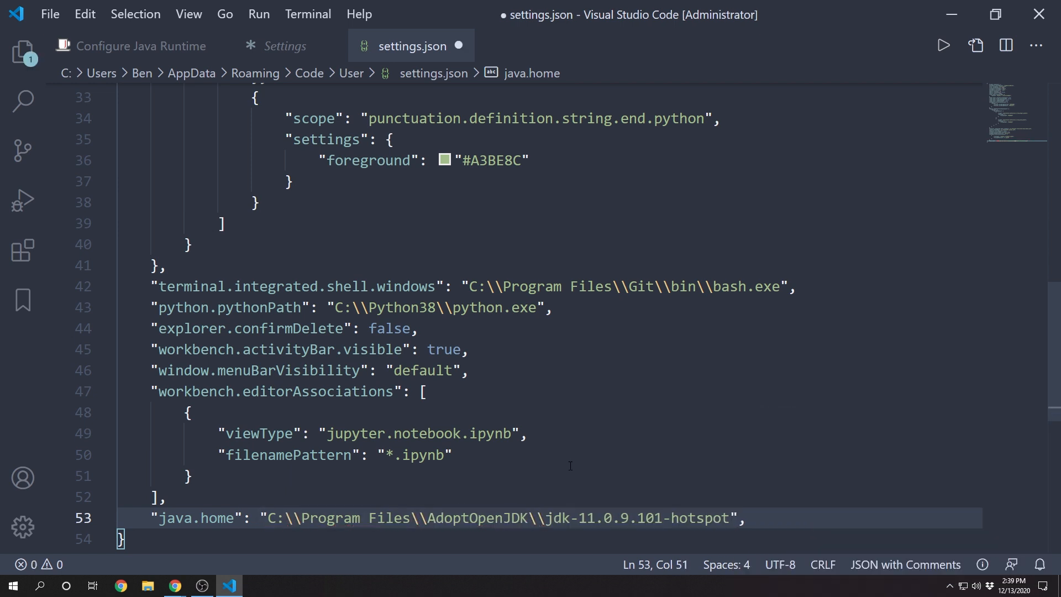
{"action": "key", "text": "ctrl+s"}
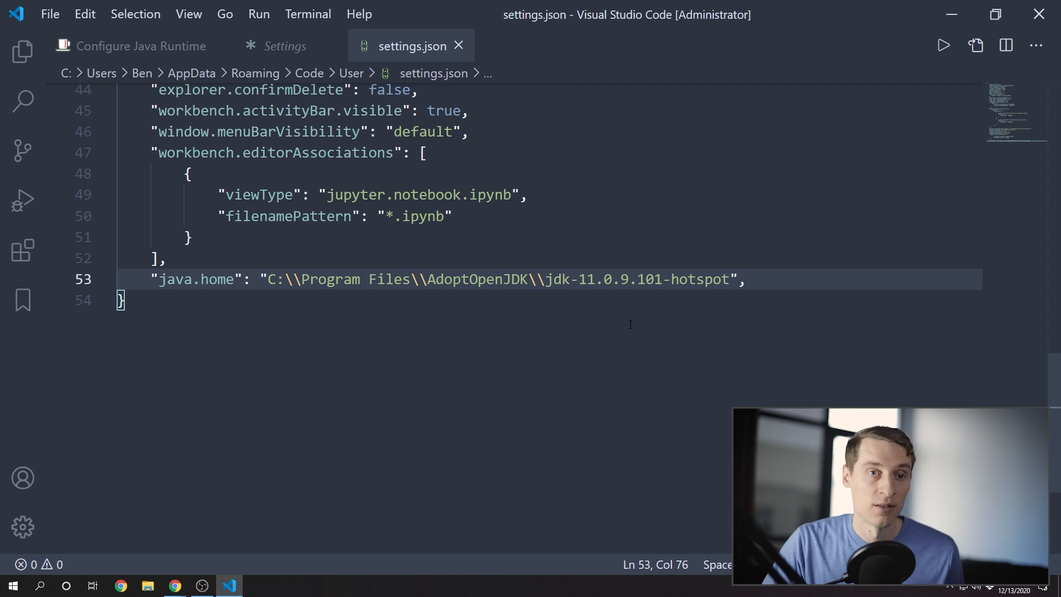
{"action": "left_click", "coordinate": [458, 46]}
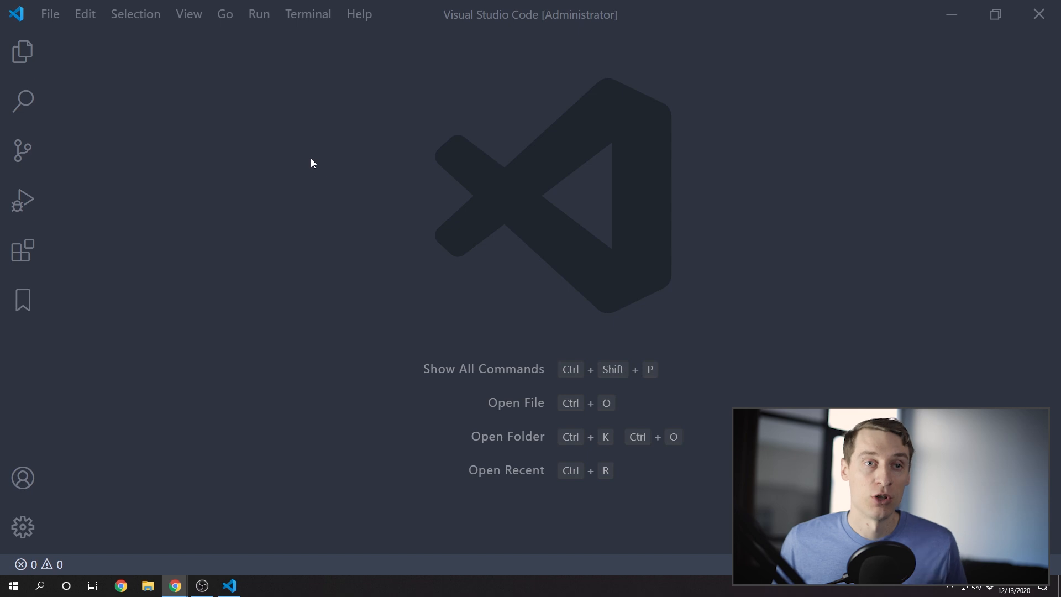
Step: Open the folder java_quick_start as the workspace from the File menu
{"action": "left_click", "coordinate": [49, 13]}
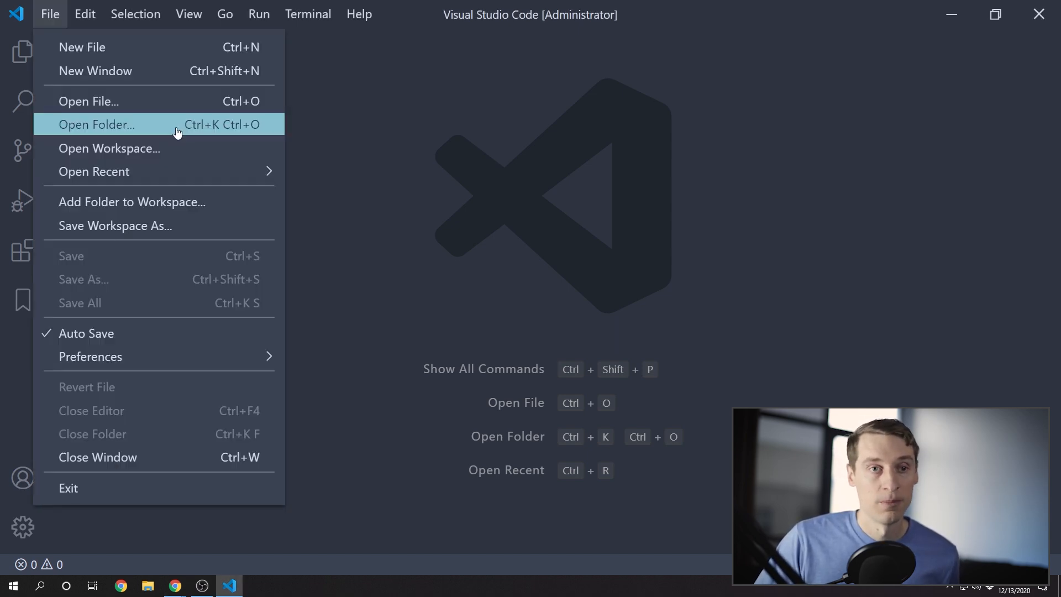
{"action": "left_click", "coordinate": [97, 124]}
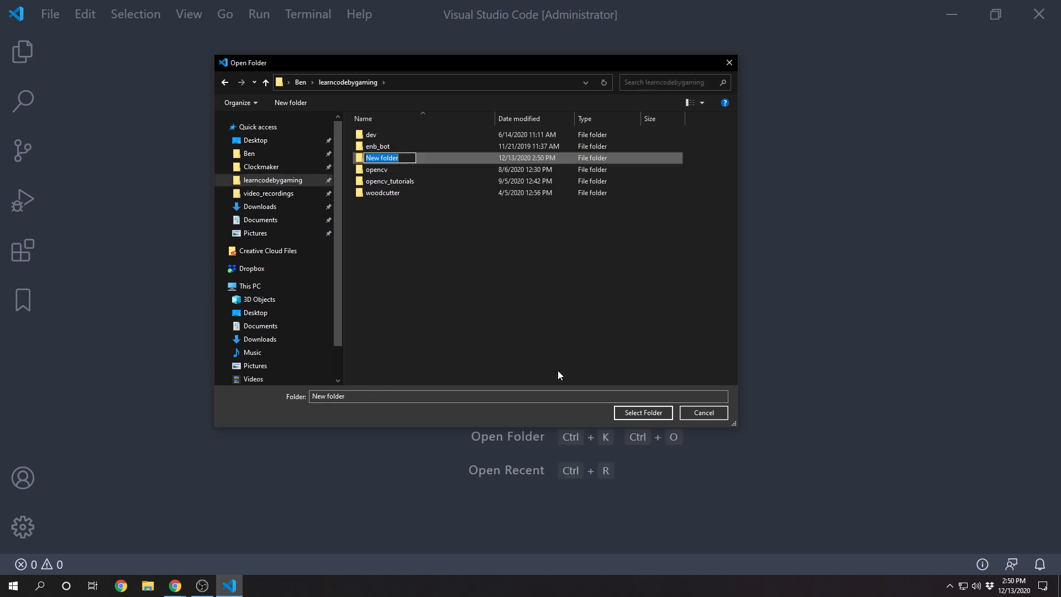
{"action": "type", "text": "java_quick_start"}
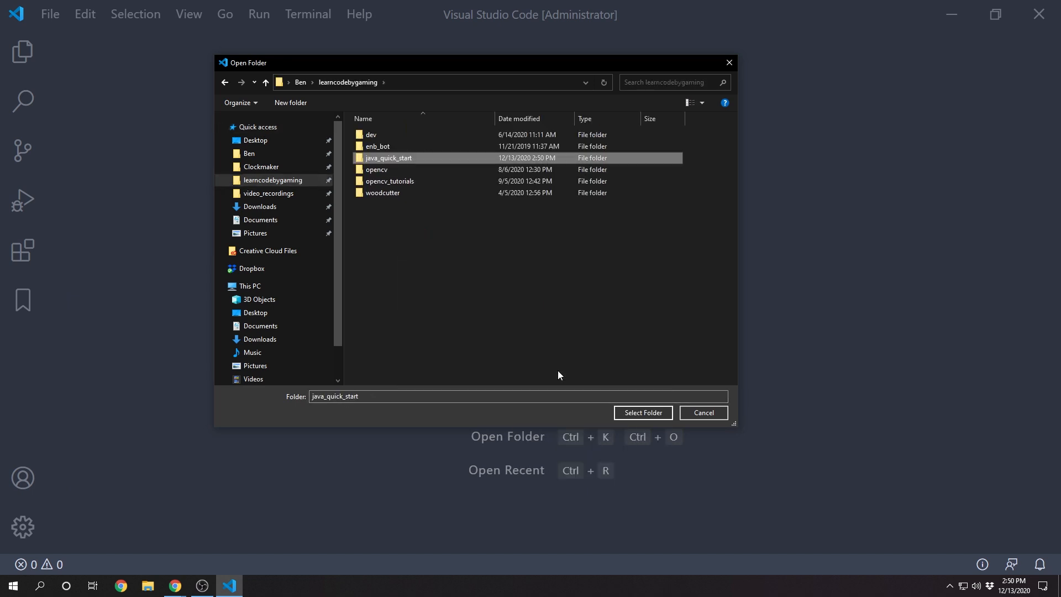
{"action": "left_click", "coordinate": [641, 413]}
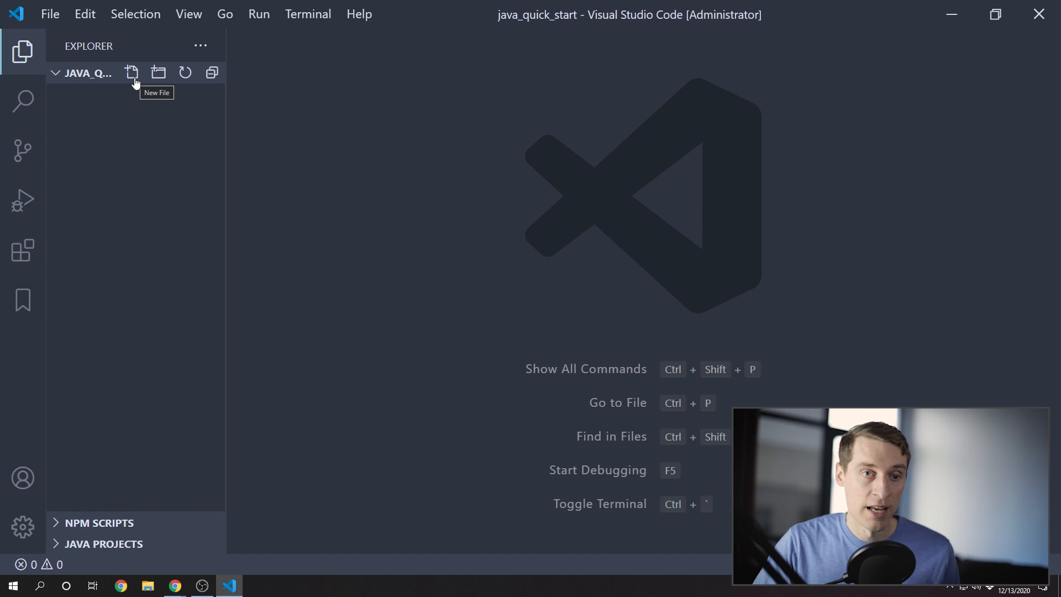
Step: Create QuickStart.java whose main method prints "Learn Code by Gaming"
{"action": "left_click", "coordinate": [132, 73]}
{"action": "type", "text": "QuickStart.java"}
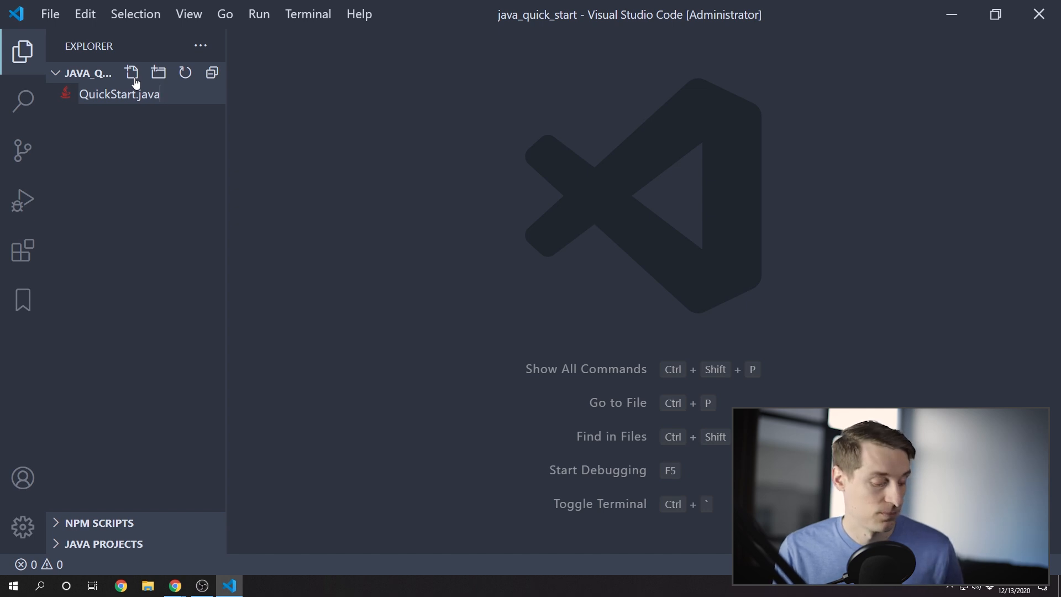
{"action": "left_click", "coordinate": [118, 94]}
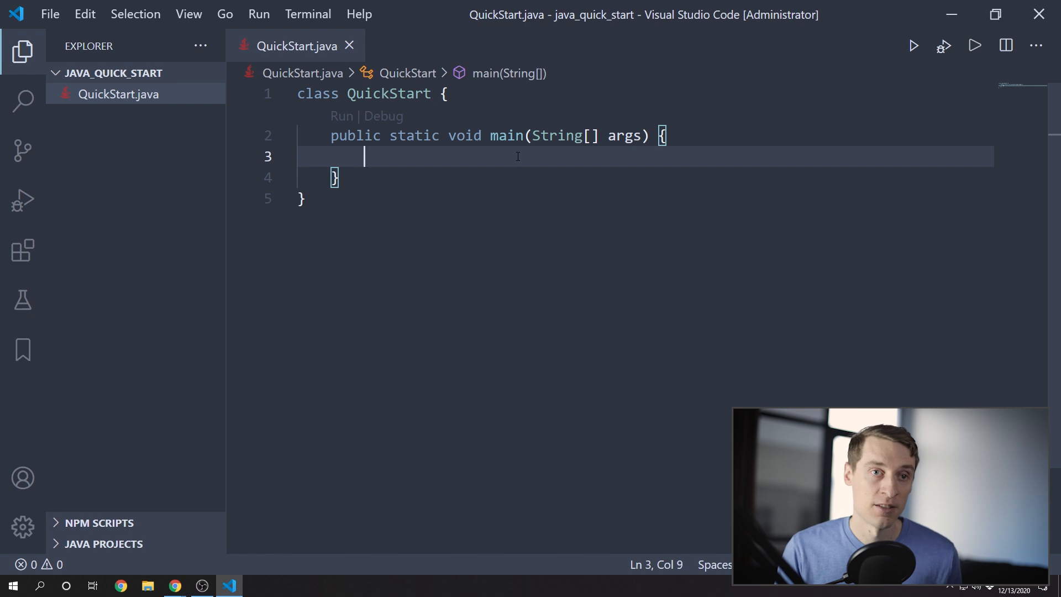
{"action": "type", "text": "System.out.println(\"\")"}
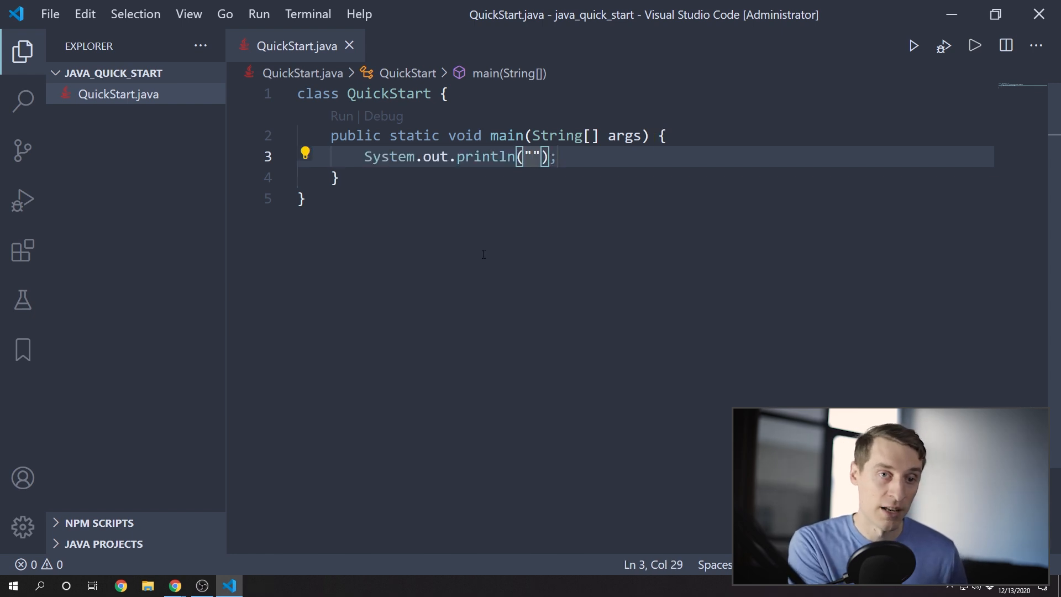
{"action": "type", "text": "Learn"}
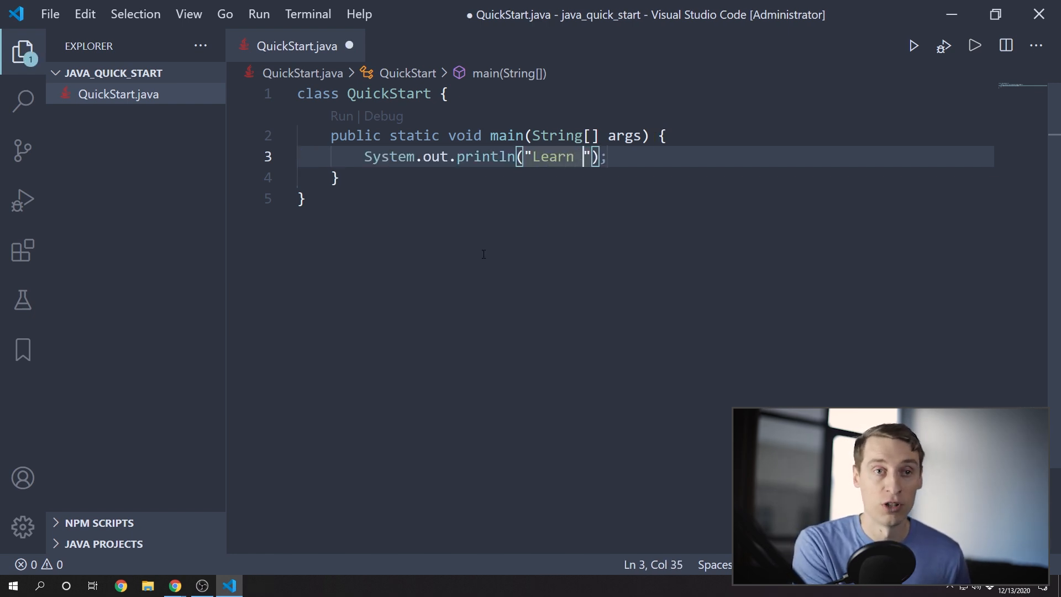
{"action": "type", "text": "Code by Gaming"}
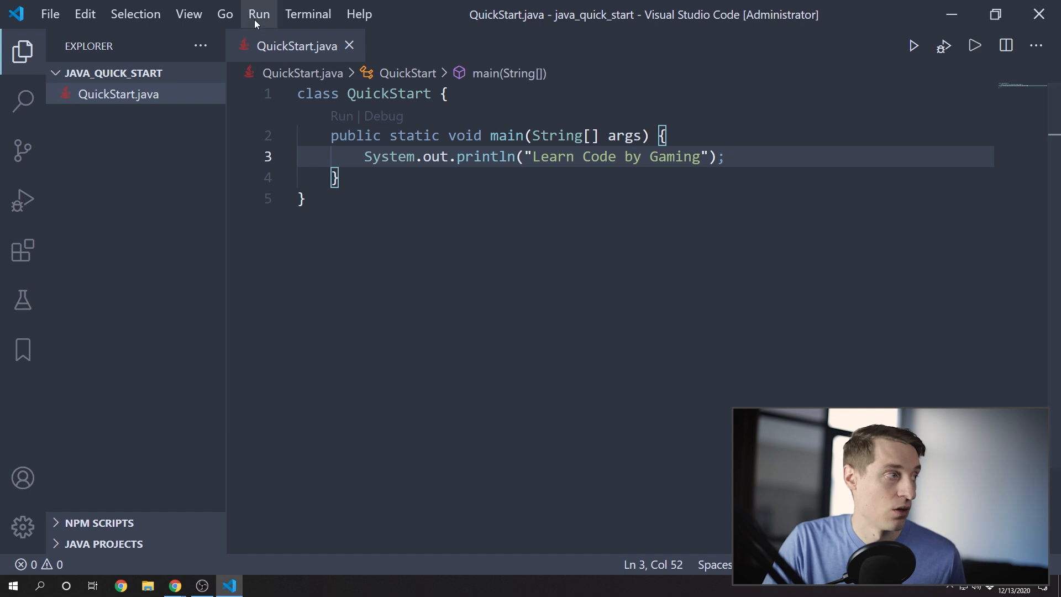
Step: Run QuickStart without debugging to print 'Learn Code by Gaming', then search 'java getting started'
{"action": "left_click", "coordinate": [259, 13]}
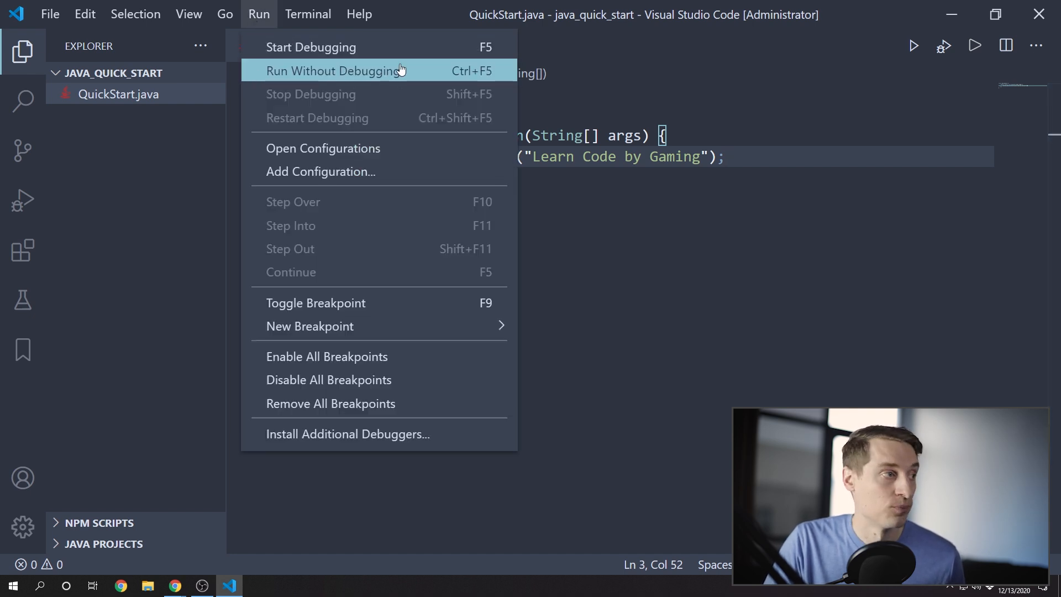
{"action": "mouse_move", "coordinate": [438, 67]}
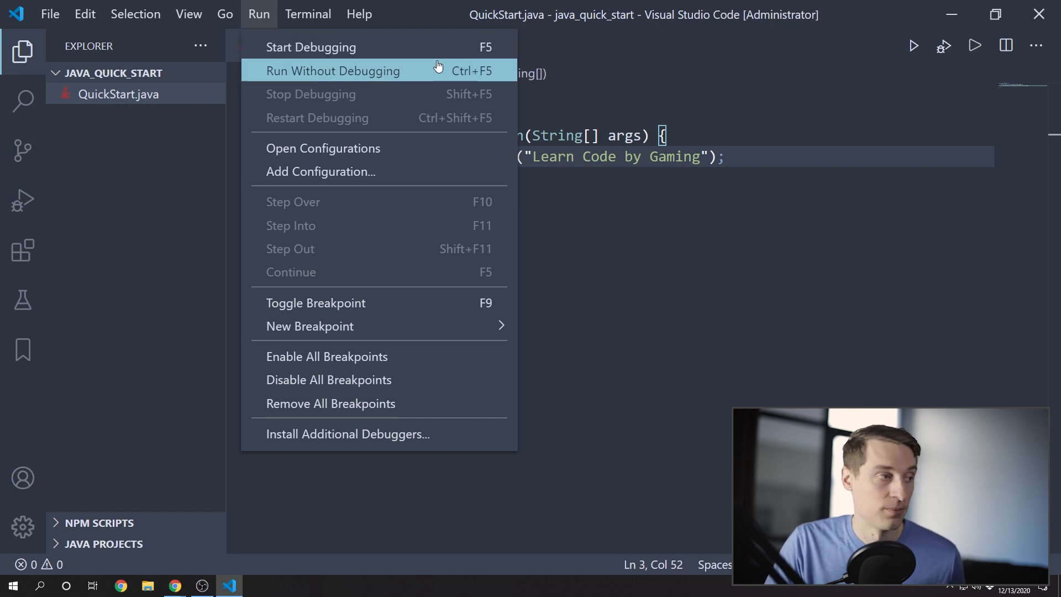
{"action": "left_click", "coordinate": [332, 70]}
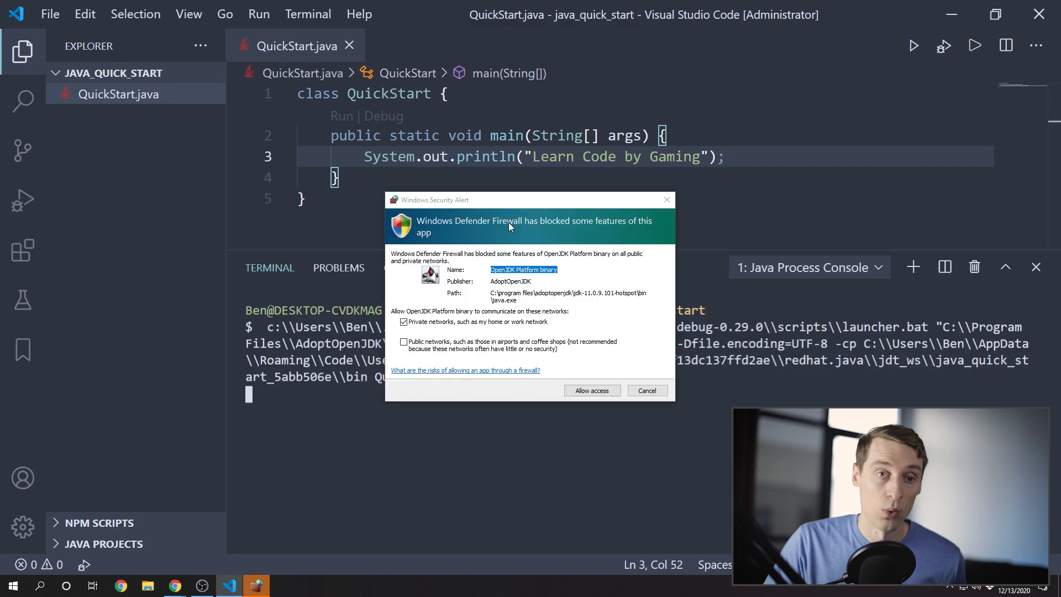
{"action": "left_click", "coordinate": [590, 391]}
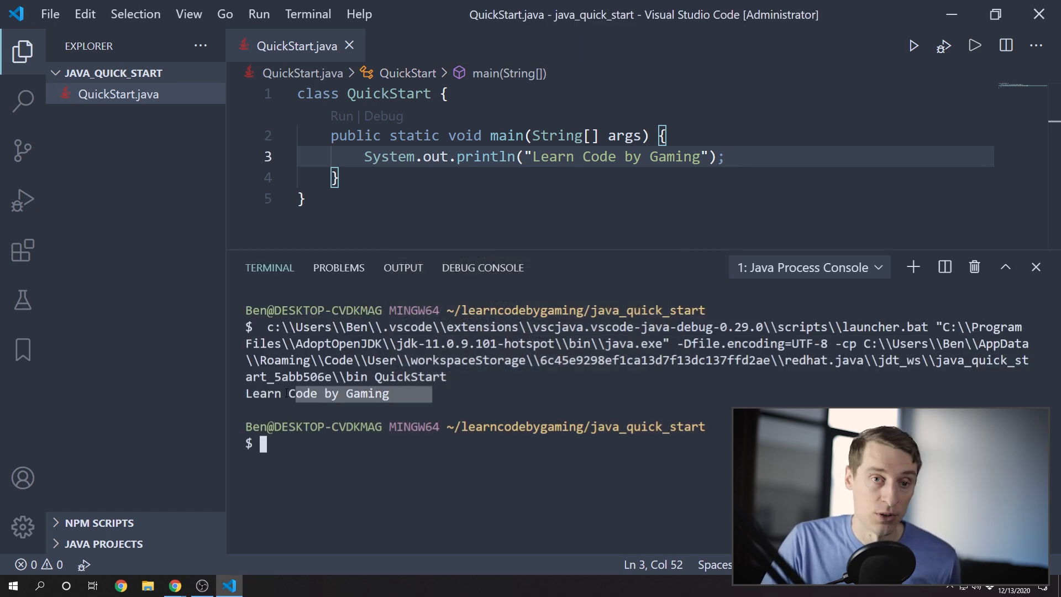
{"action": "type", "text": "java getting started"}
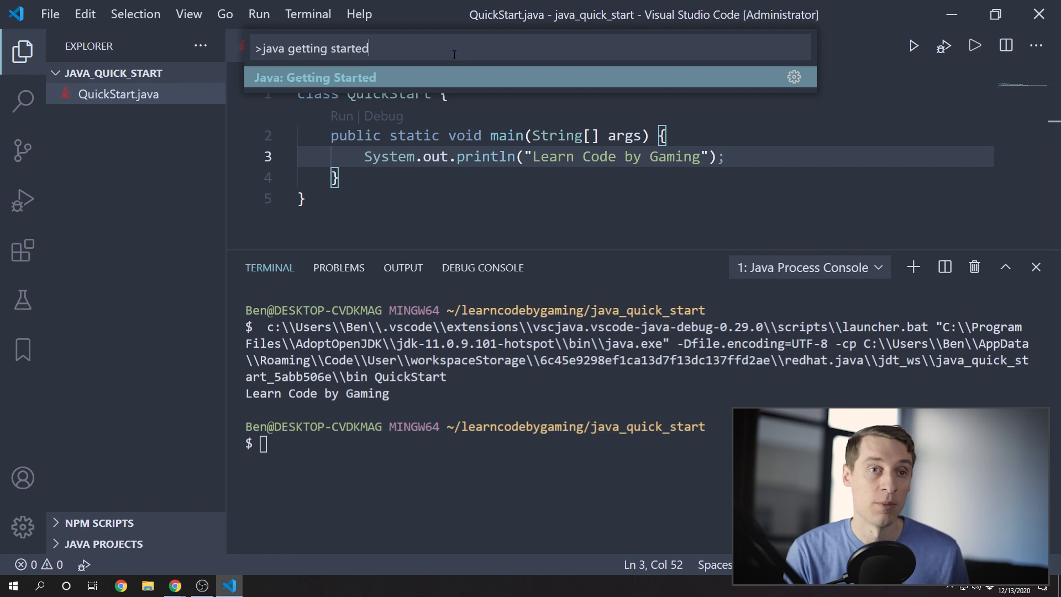
Step: Open the Java: Getting Started guide and scroll down through the tutorial
{"action": "left_click", "coordinate": [313, 76]}
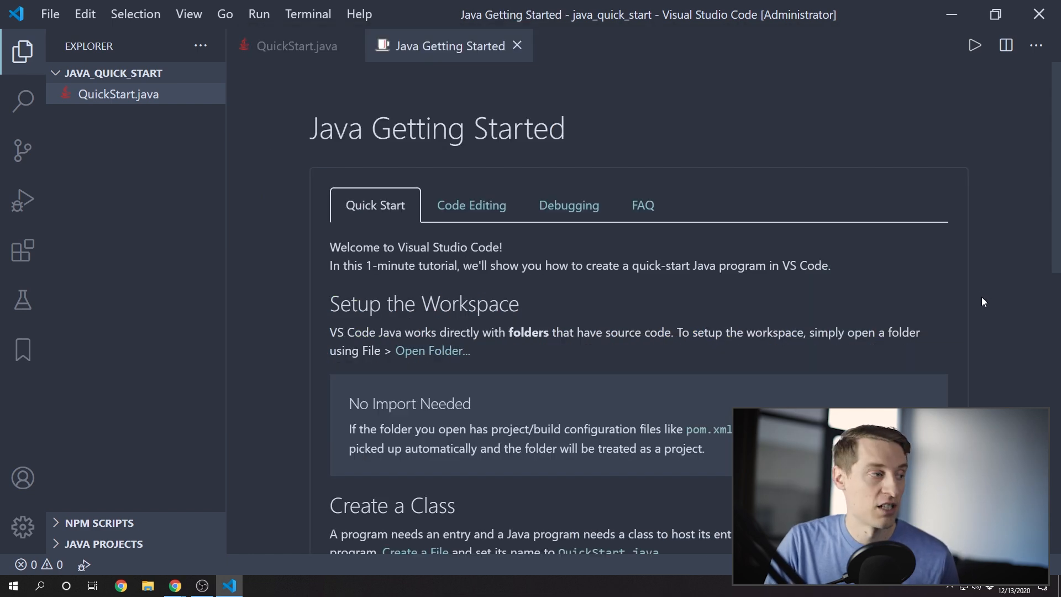
{"action": "scroll", "scroll_direction": "down", "scroll_amount": 3}
{"action": "type", "text": ">create java project"}
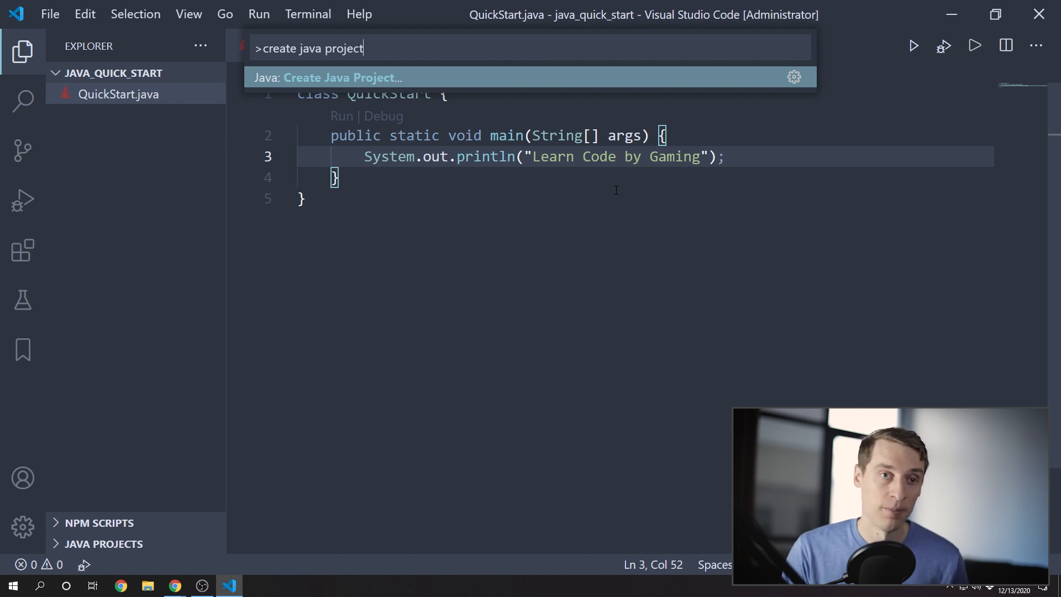
Step: Create a Java project named 'CreateJavaProject' in the java_create_project_demo folder
{"action": "left_click", "coordinate": [326, 78]}
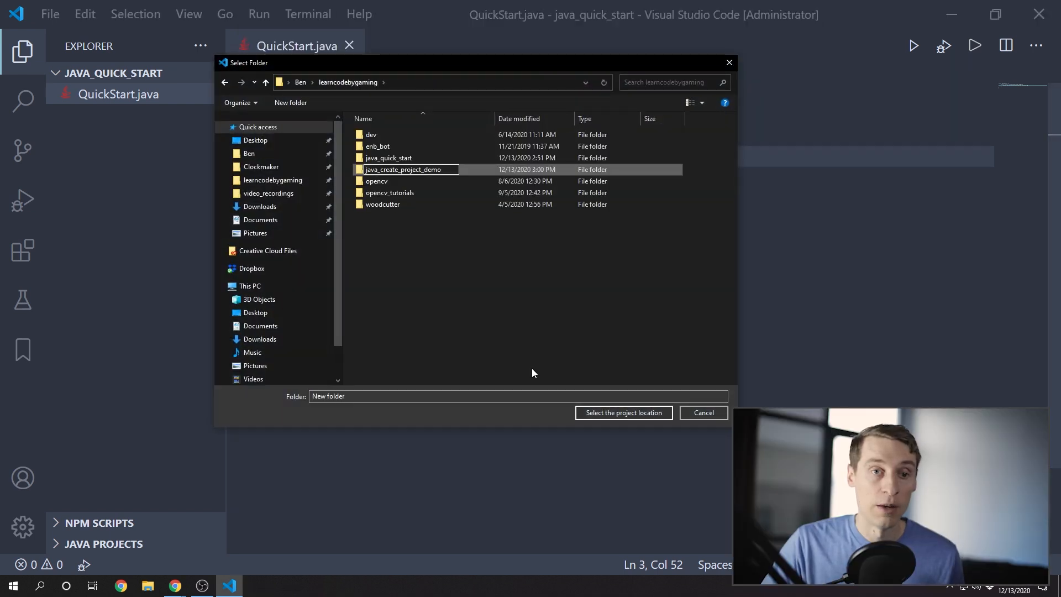
{"action": "left_click", "coordinate": [403, 158]}
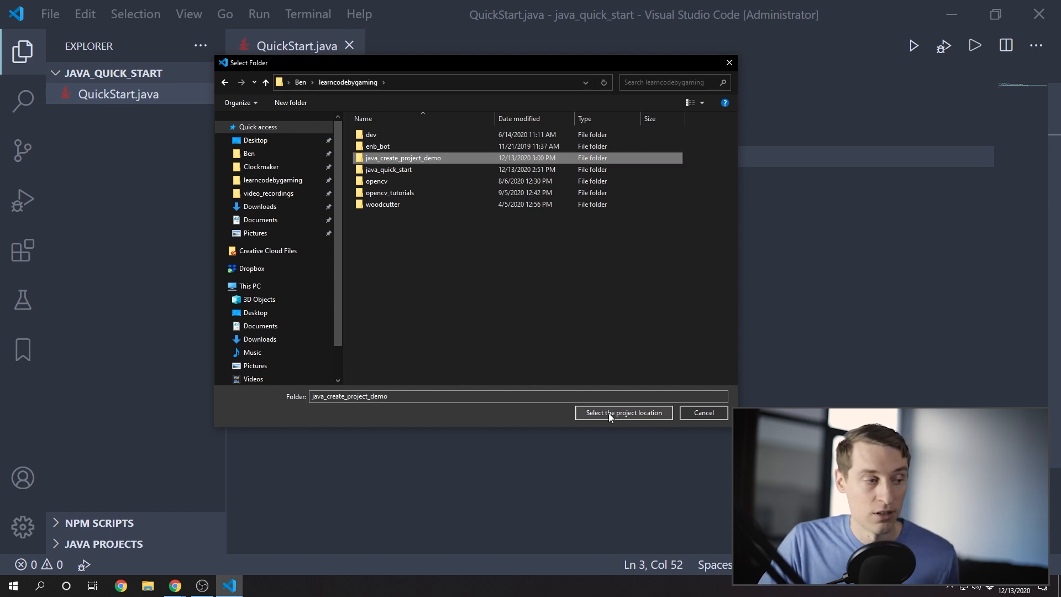
{"action": "left_click", "coordinate": [622, 413]}
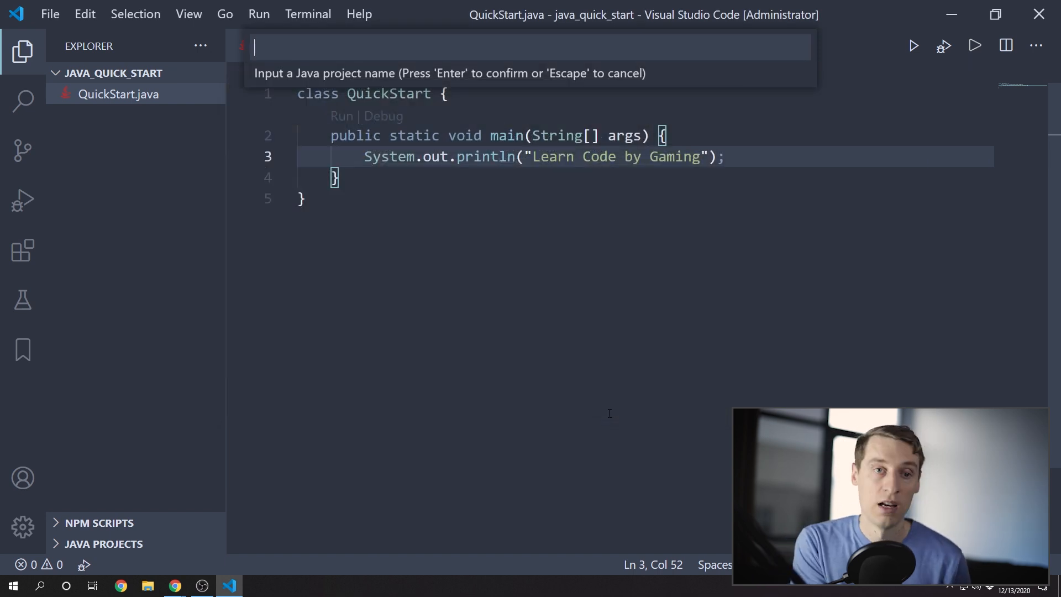
{"action": "type", "text": "CreateJava"}
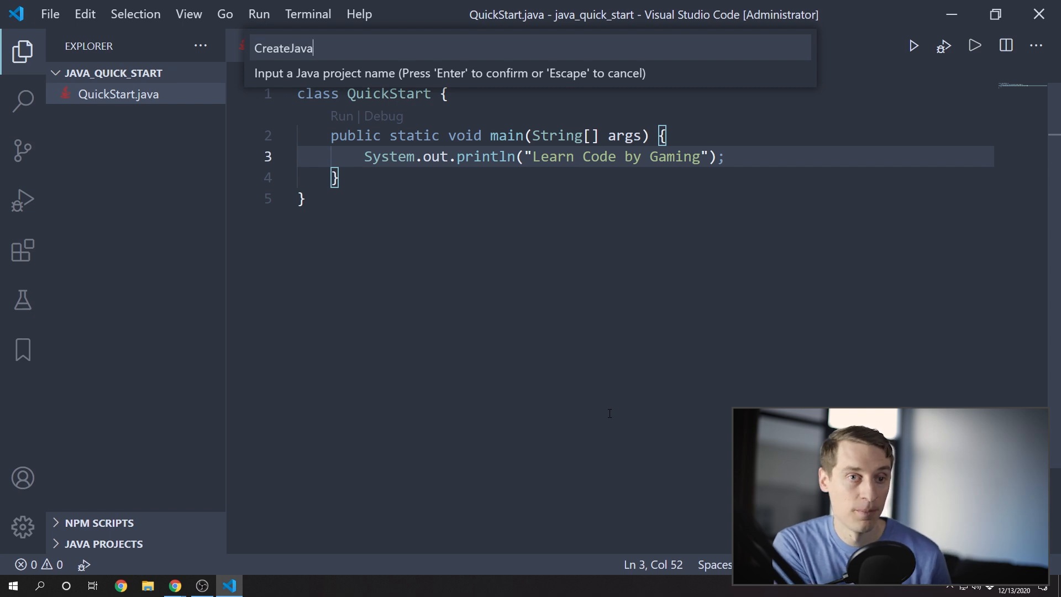
{"action": "type", "text": "Project"}
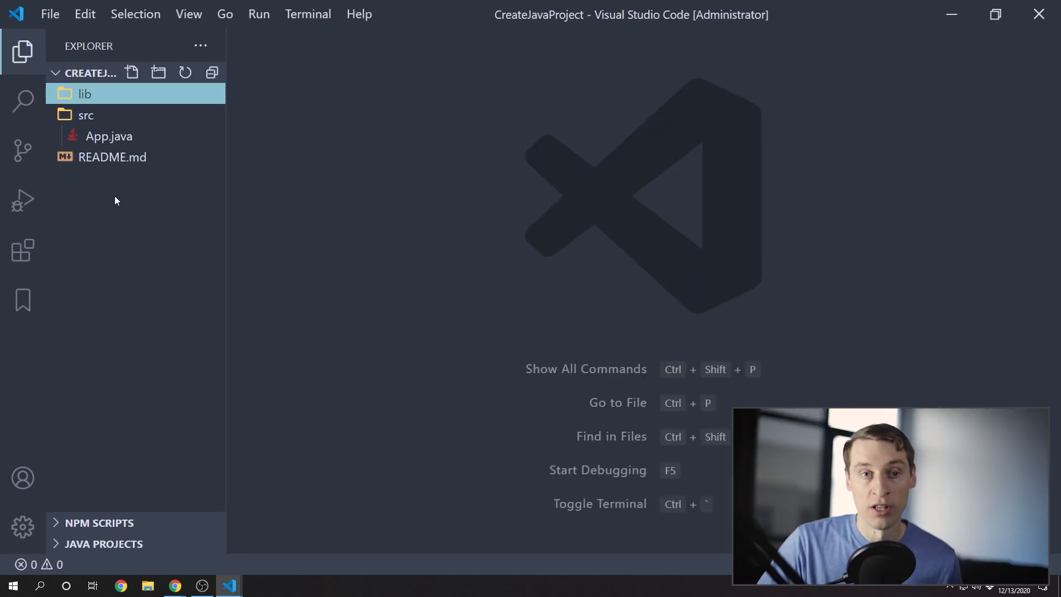
{"action": "double_click", "coordinate": [108, 136]}
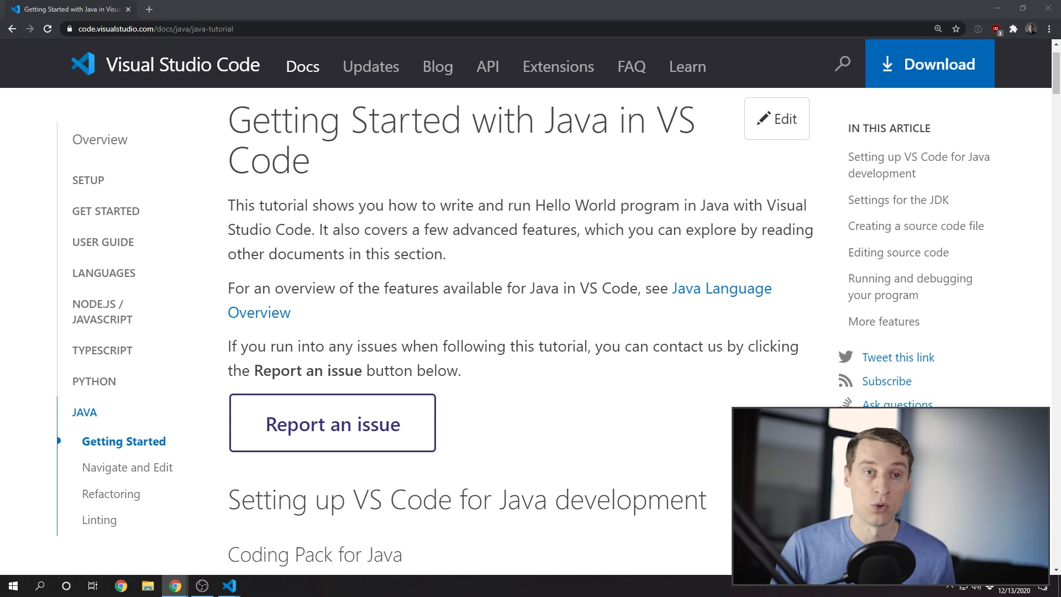
{"action": "mouse_move", "coordinate": [811, 289]}
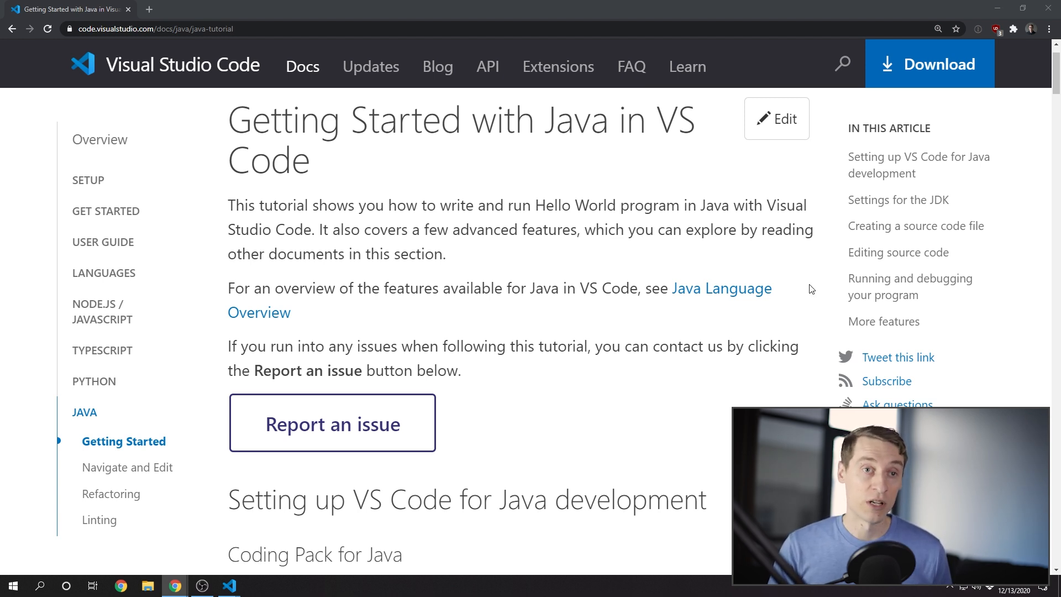